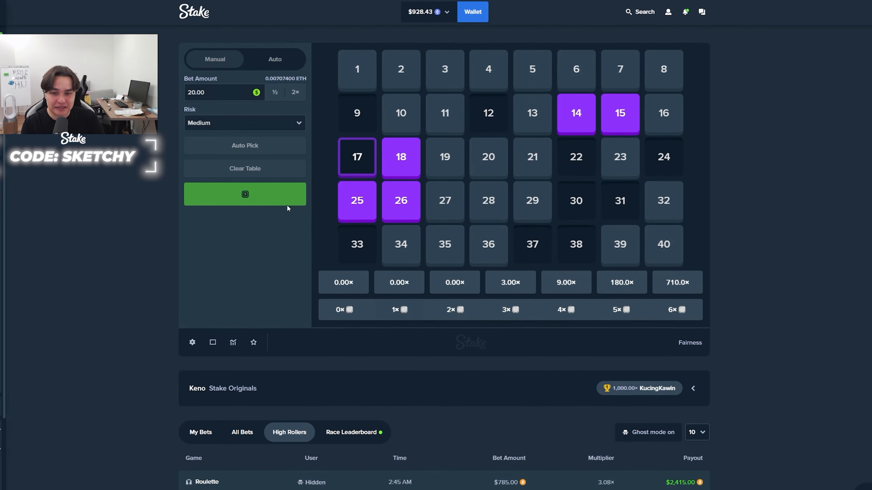
- Open the Keno game from the Stake Originals lobby with a fresh empty board
click(245, 193)
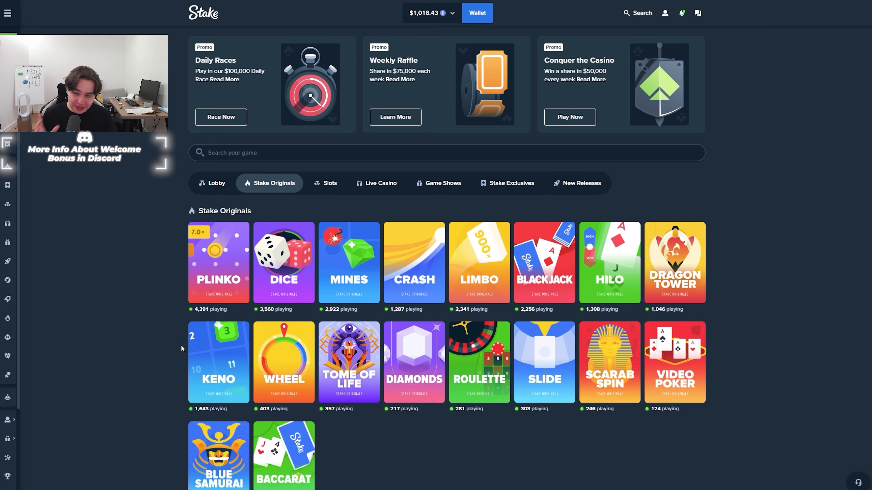
click(219, 361)
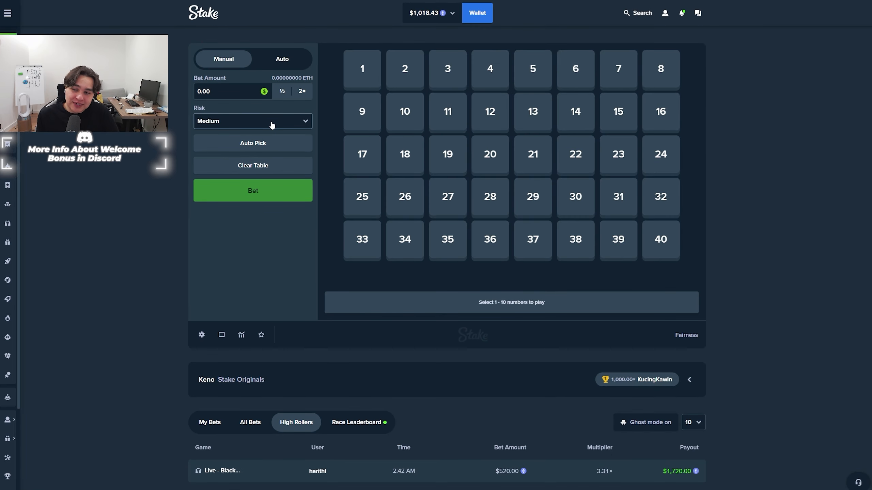
- Set a $20 bet on High risk with tiles 14, 15, 17, 18, 22, 23, 25, 26 picked
click(252, 121)
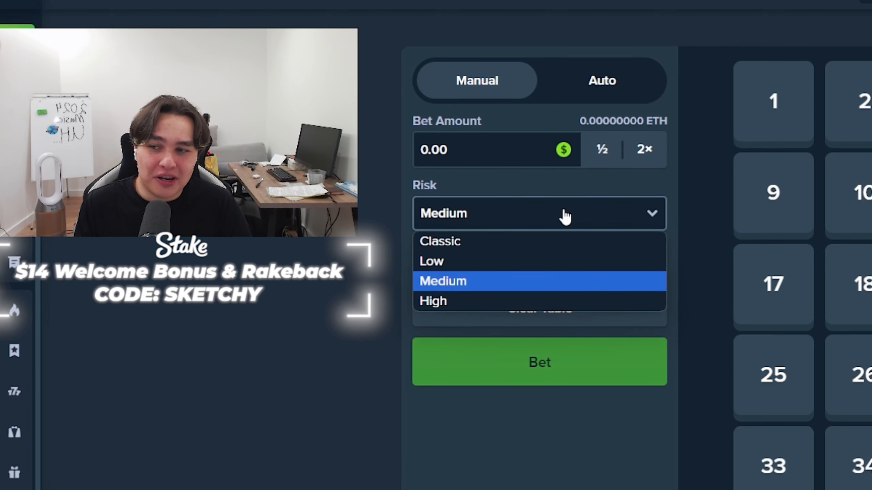
click(433, 300)
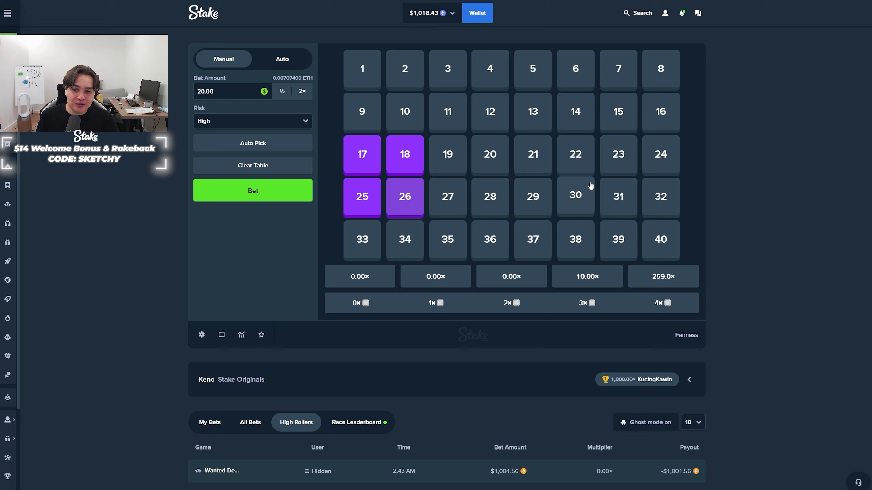
click(202, 334)
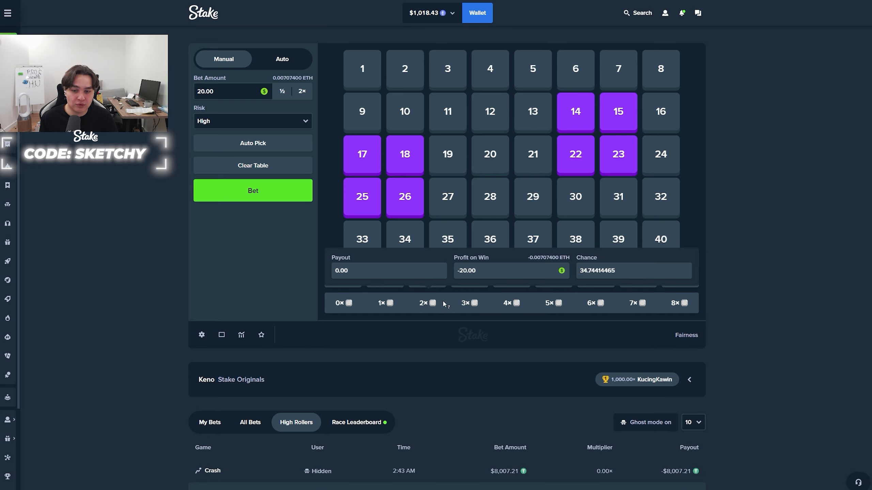
click(253, 191)
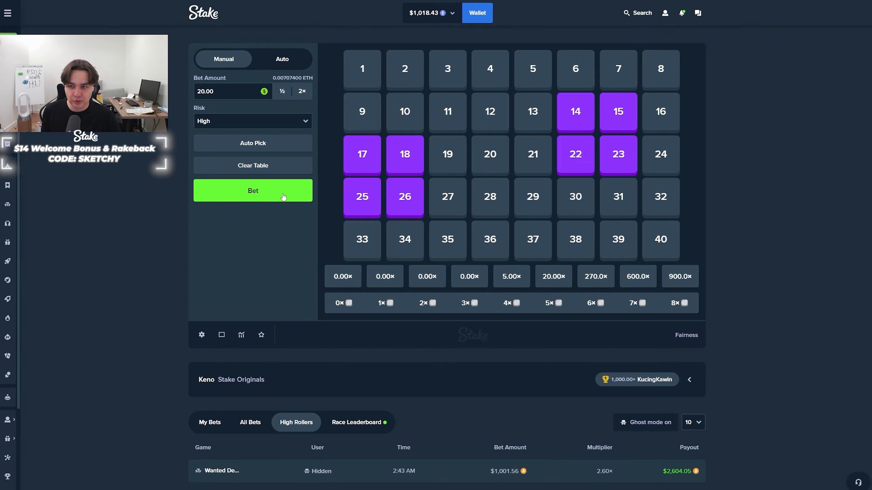
- Play a run of $20 High-risk Keno rounds, bringing the balance to $958.43
click(252, 191)
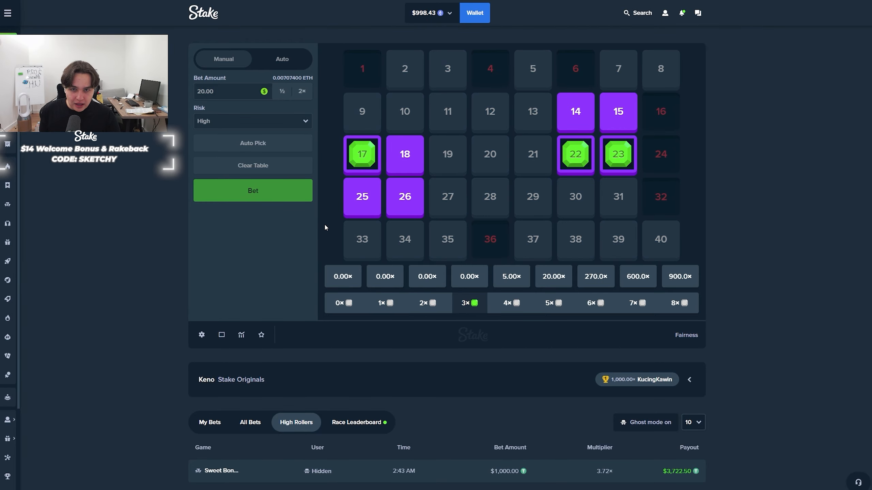
click(252, 190)
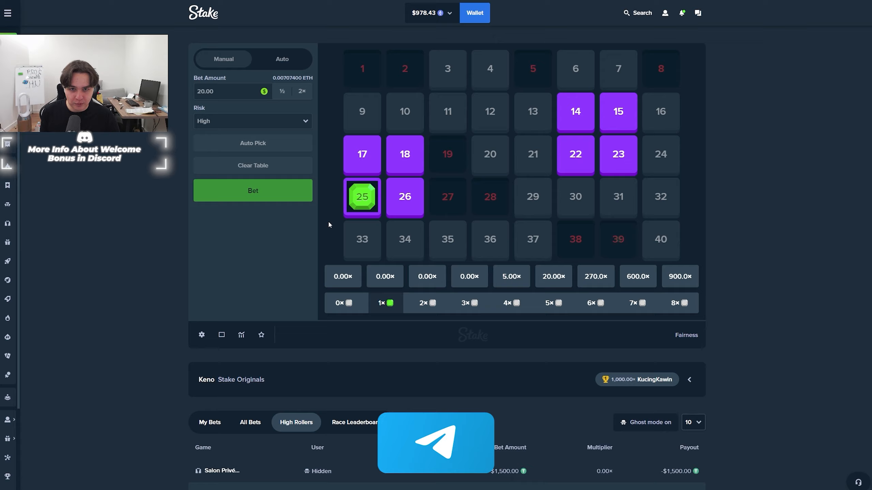
click(252, 190)
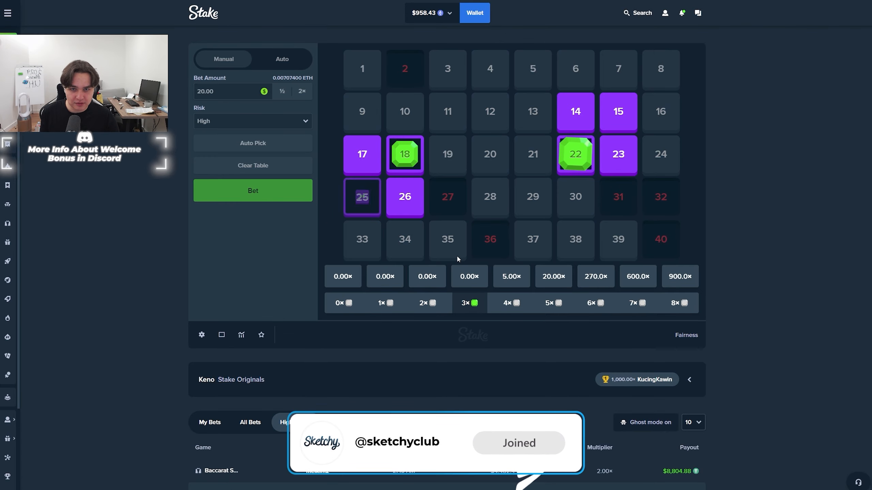
click(252, 190)
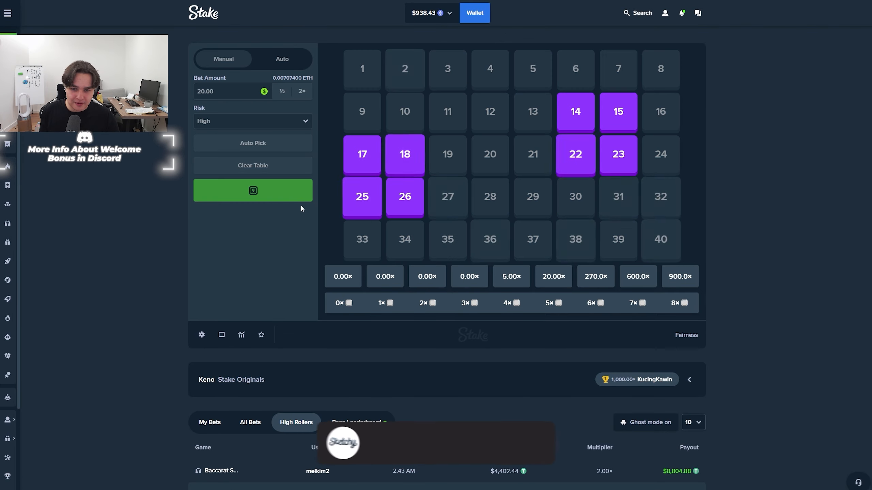
click(253, 190)
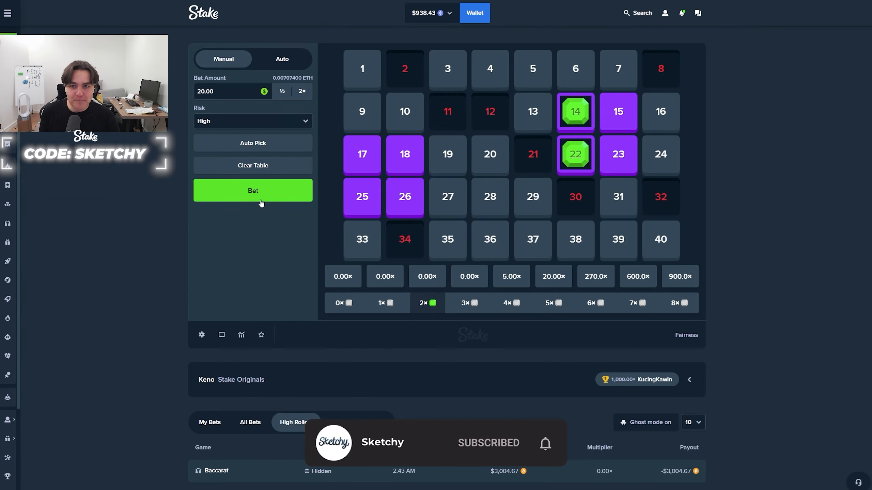
click(253, 190)
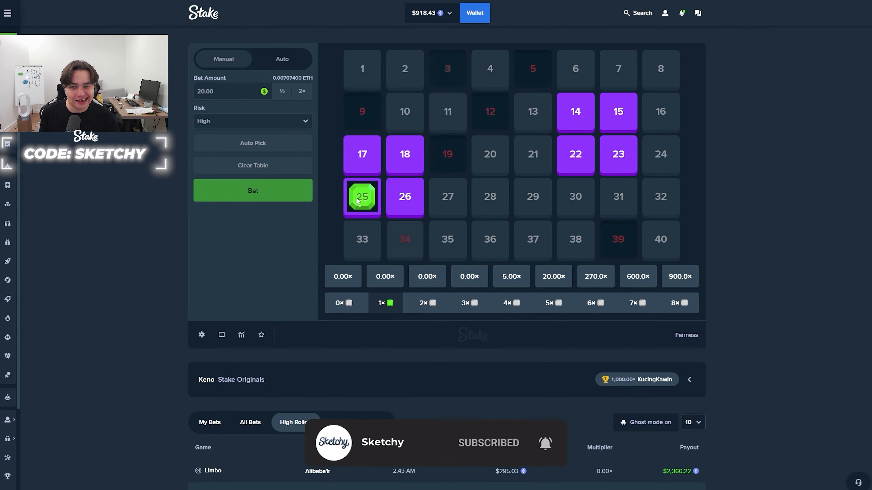
click(252, 191)
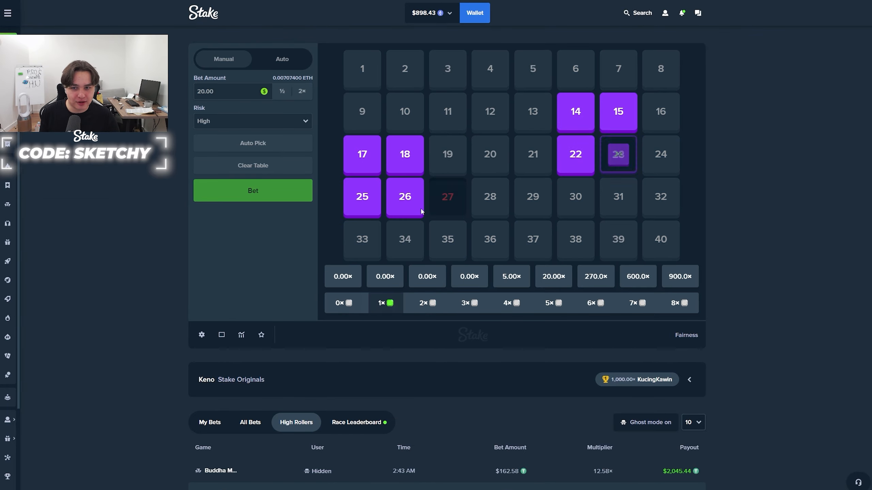
click(253, 190)
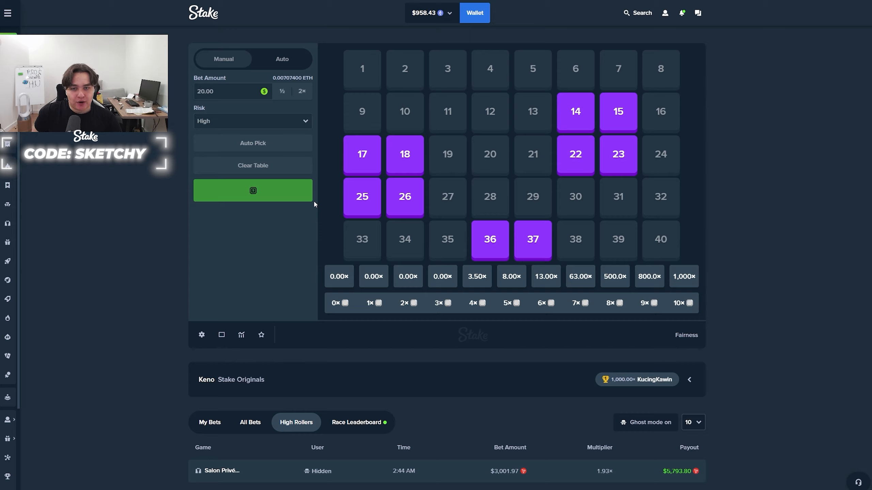
- Play more $20 rounds on ten picks, landing a 3.50× hit, then trim the picks
click(253, 190)
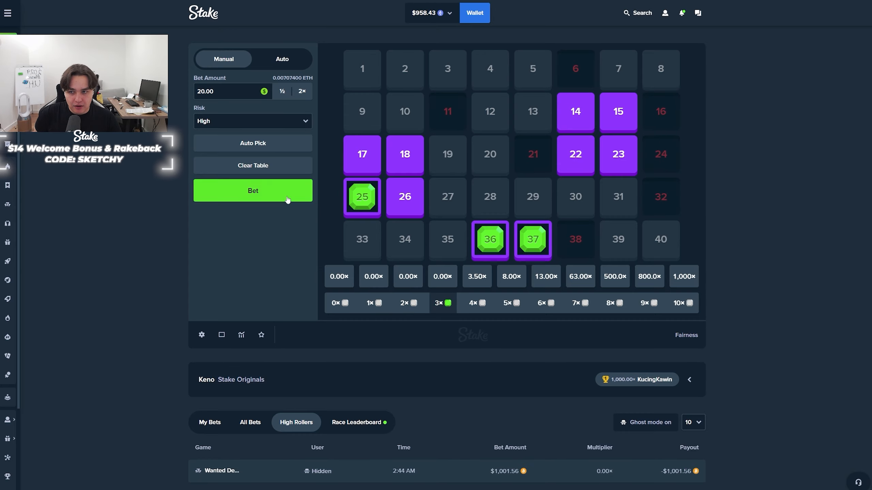
click(252, 190)
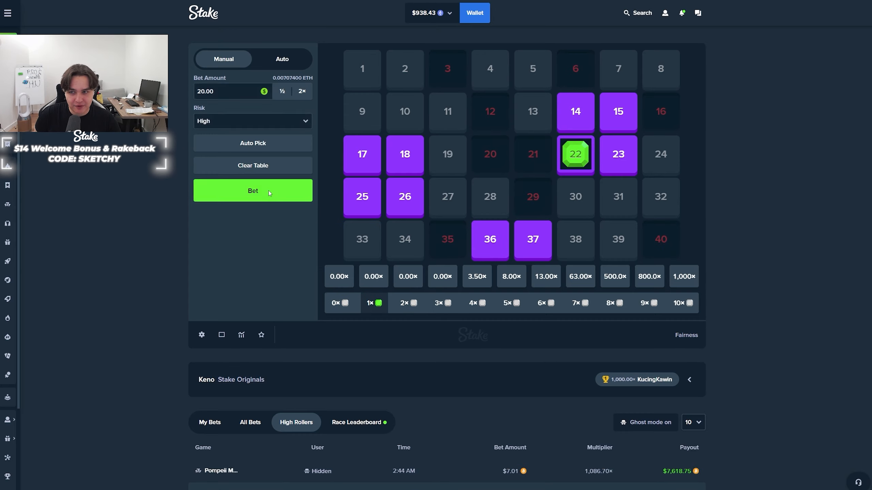
click(253, 191)
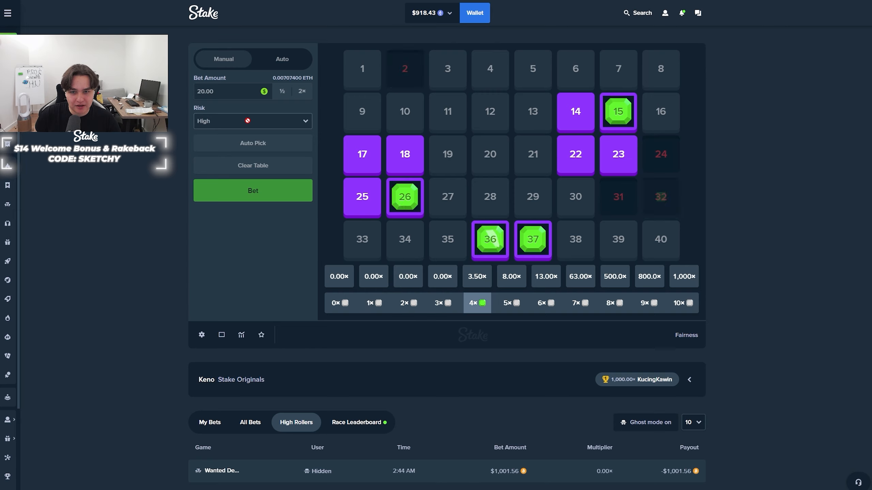
click(252, 190)
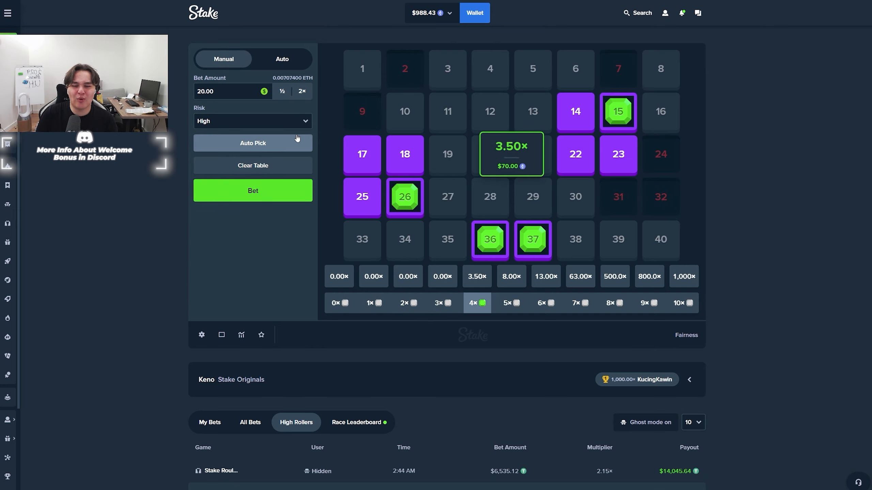
click(252, 190)
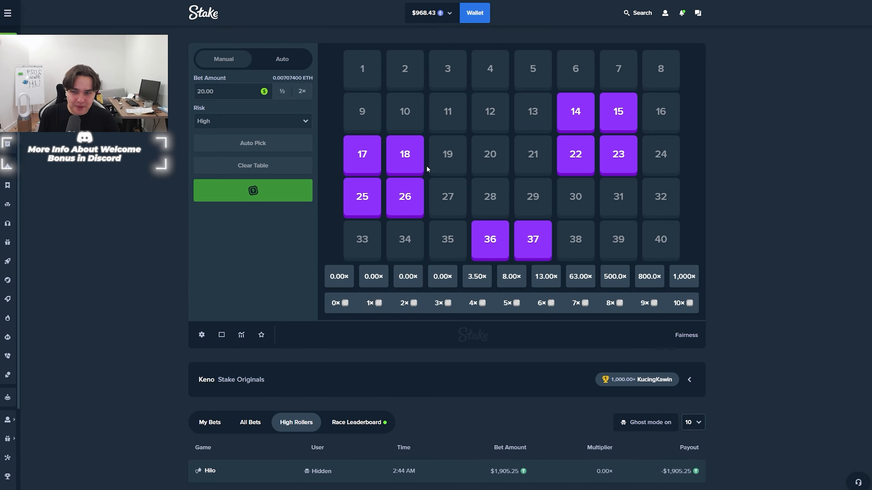
click(253, 190)
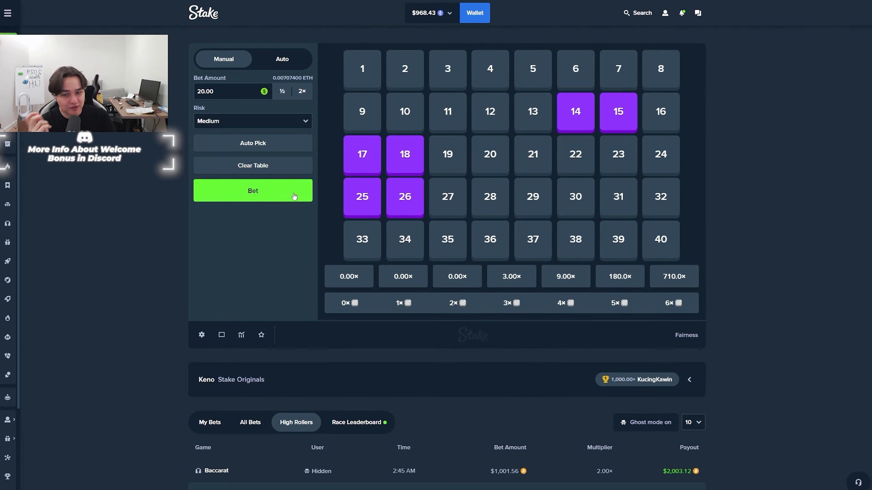
- Play $20 Medium-risk rounds, add tile 5, and hit 30.00× for a $600 payout
click(253, 191)
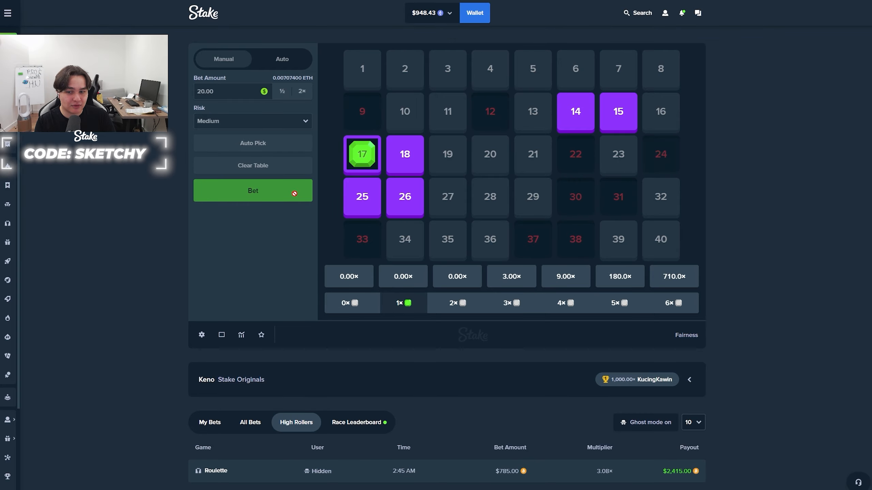
click(252, 190)
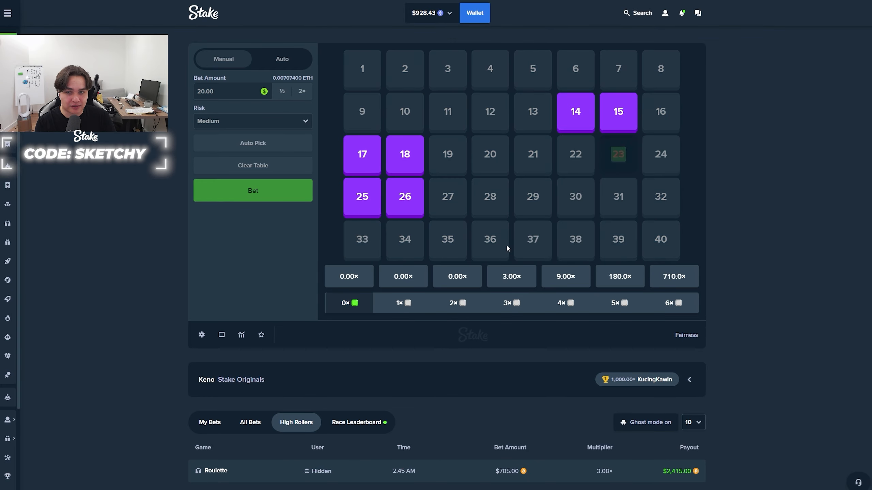
click(252, 191)
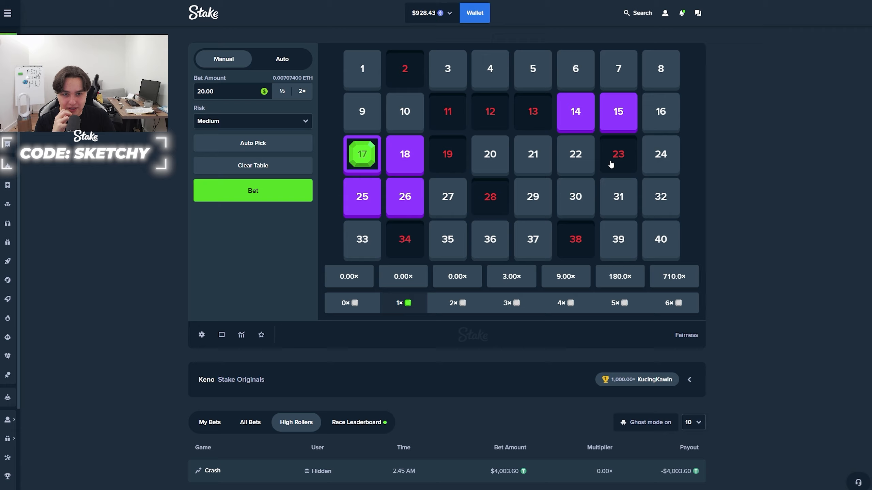
click(252, 190)
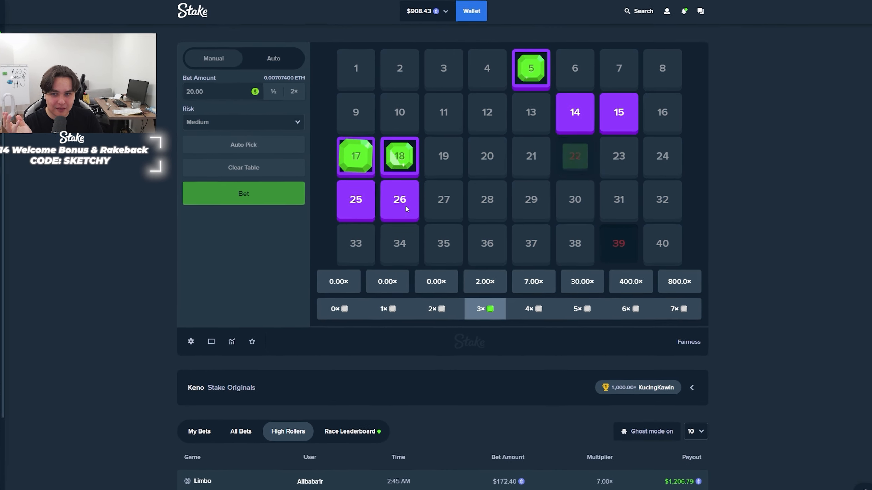
click(243, 193)
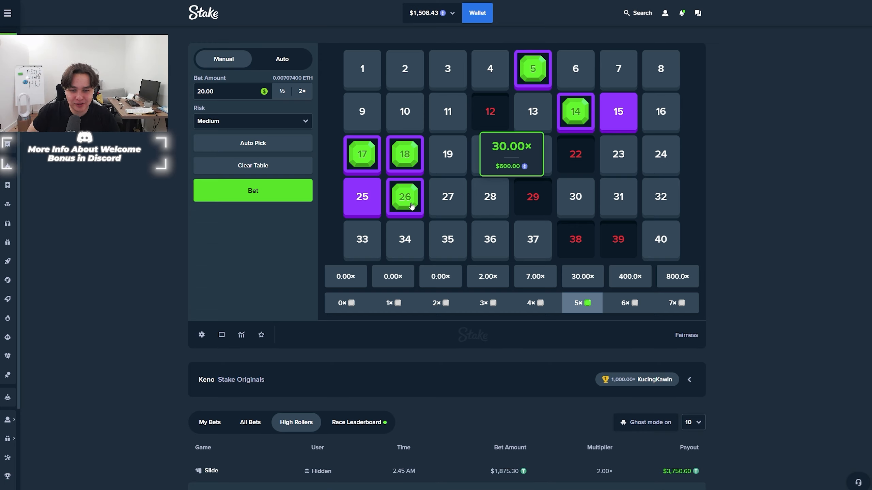
mouse_move(502, 126)
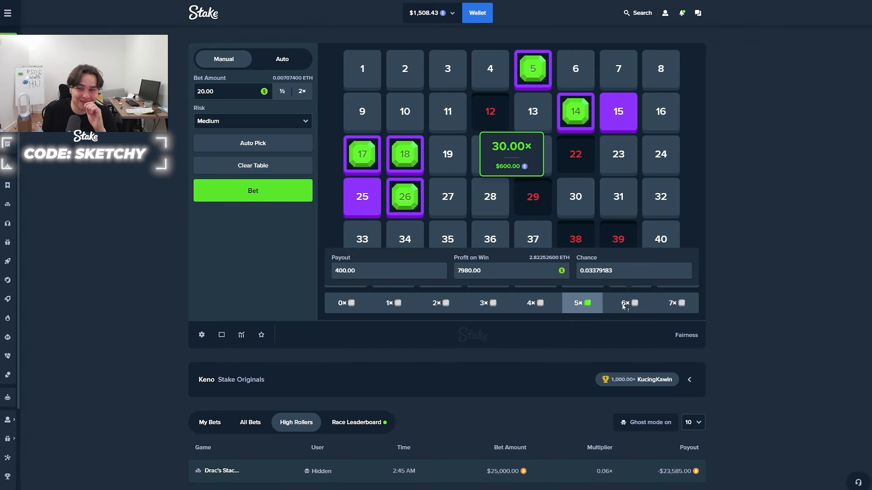
- Play a long run of $20 Keno rounds on the seven medium-risk picks
click(252, 190)
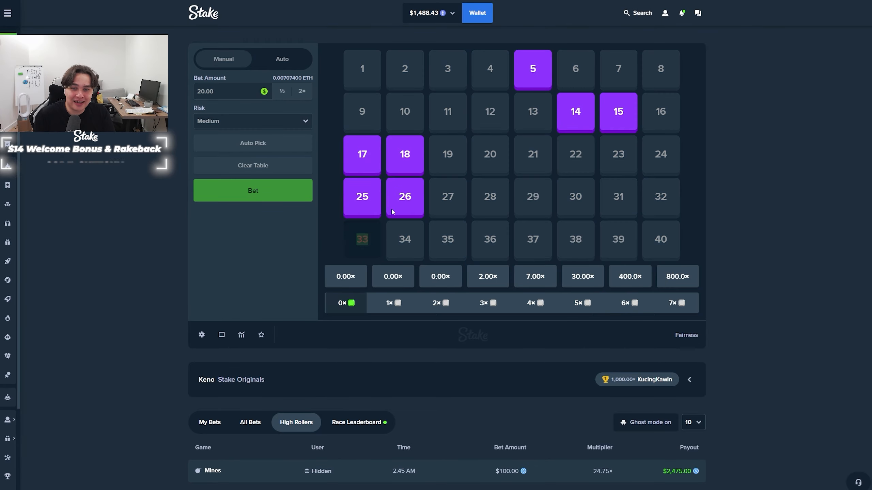
click(252, 191)
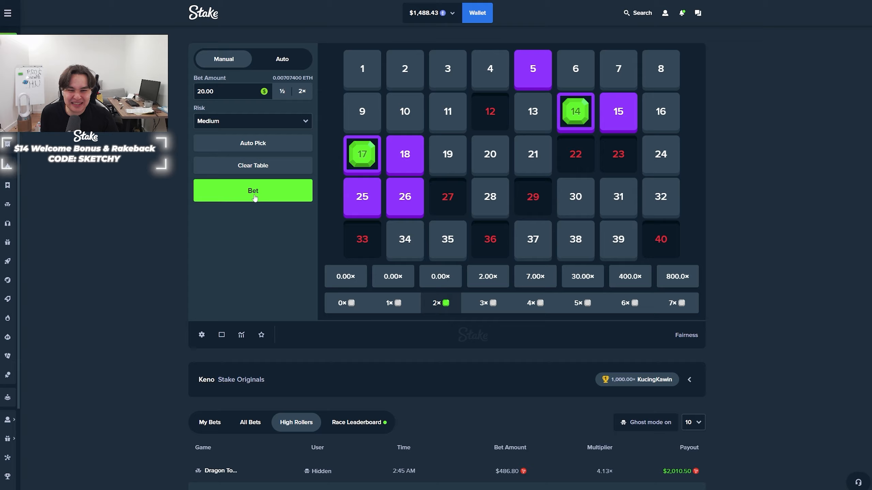
click(252, 190)
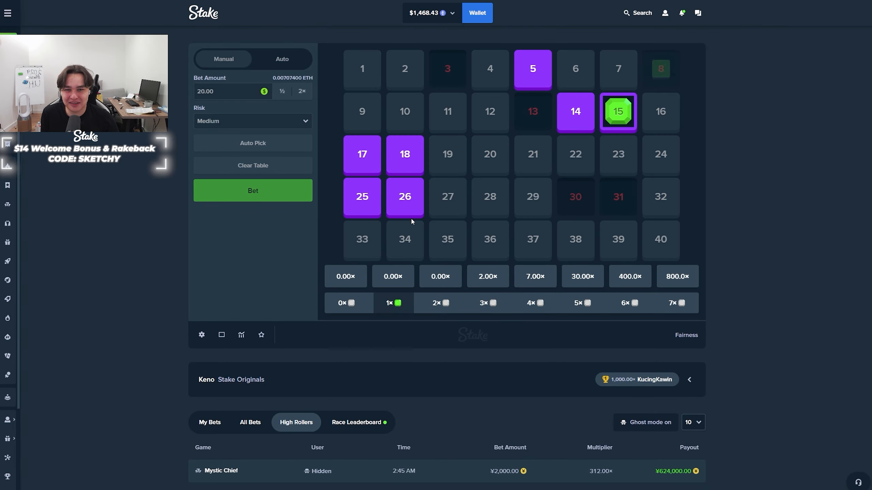
click(252, 190)
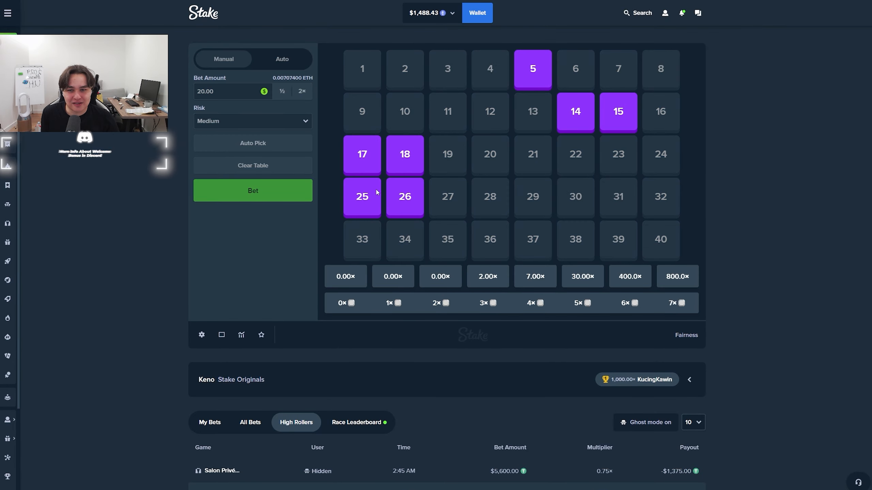
click(252, 190)
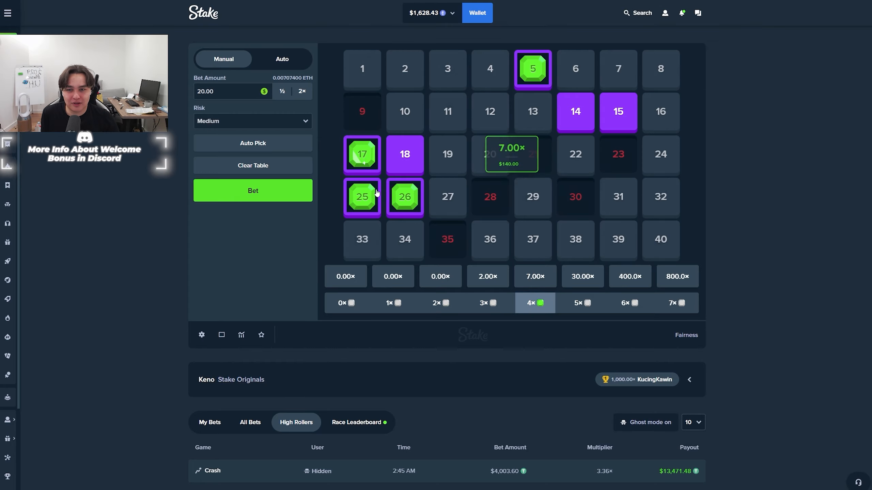
click(252, 191)
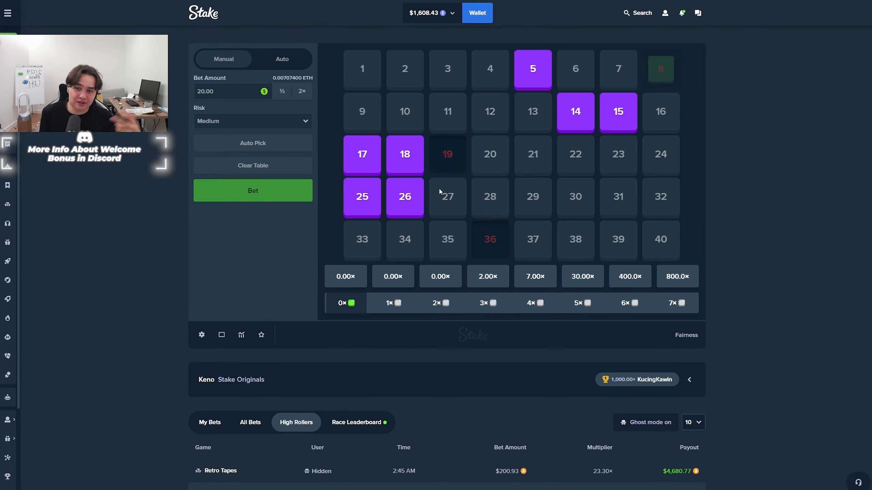
click(252, 190)
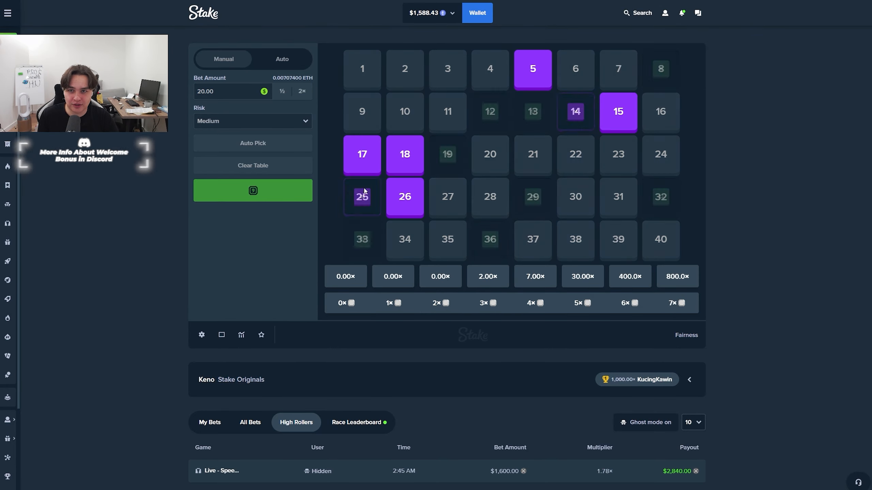
click(252, 191)
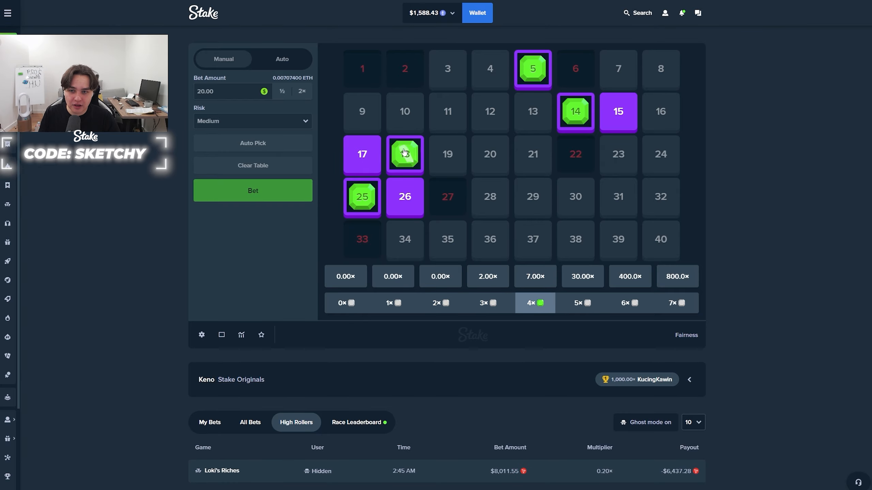
click(252, 191)
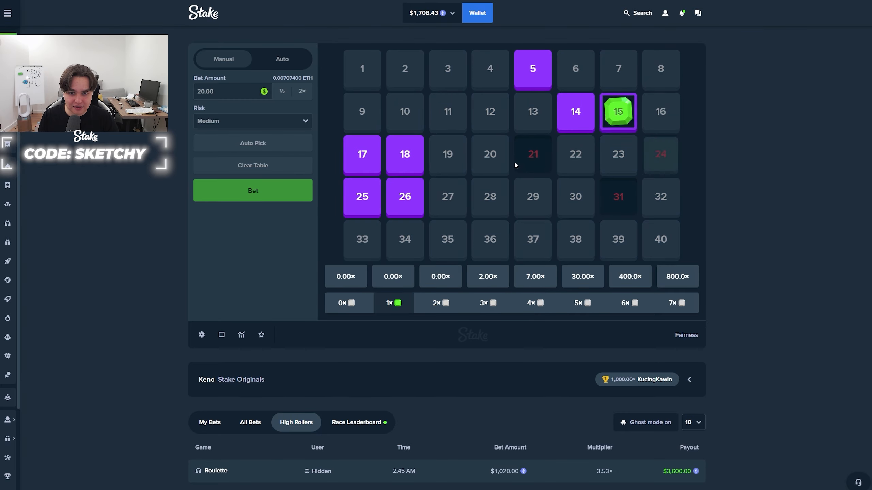
click(252, 190)
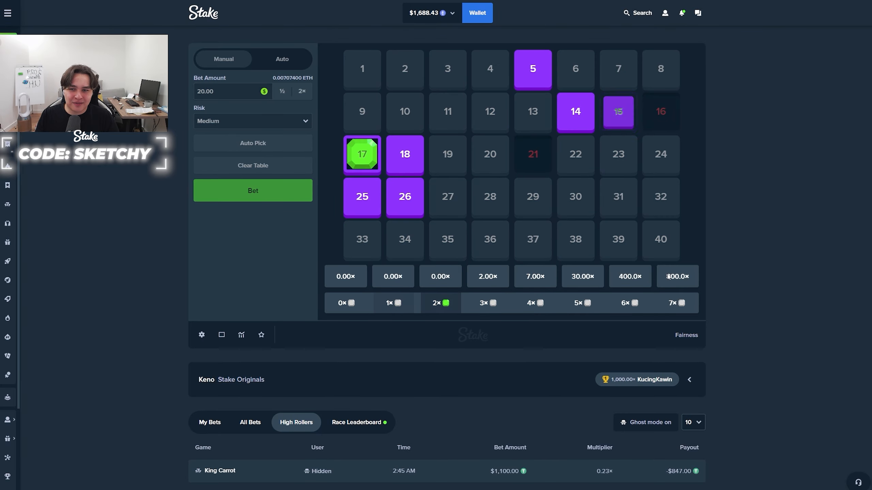
click(252, 190)
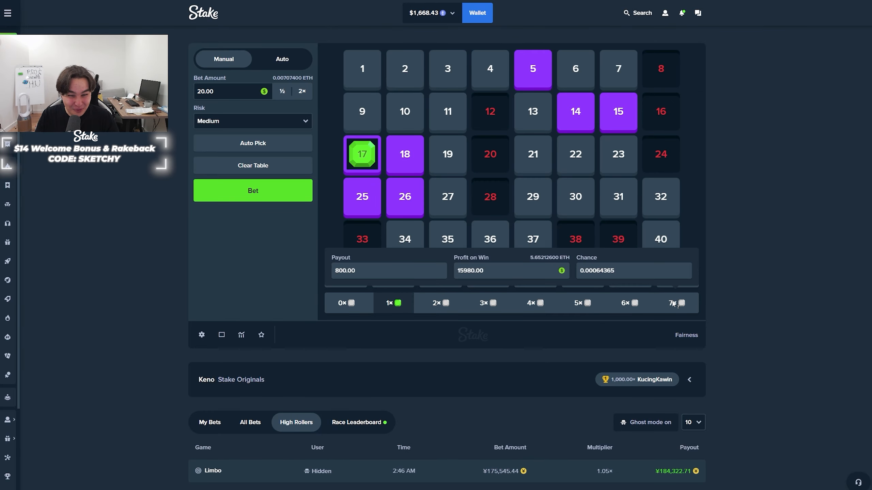
click(252, 190)
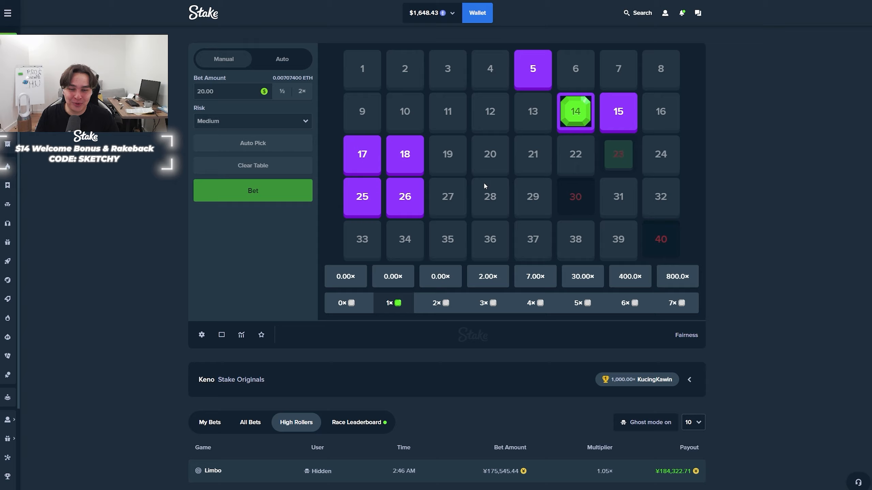
click(253, 190)
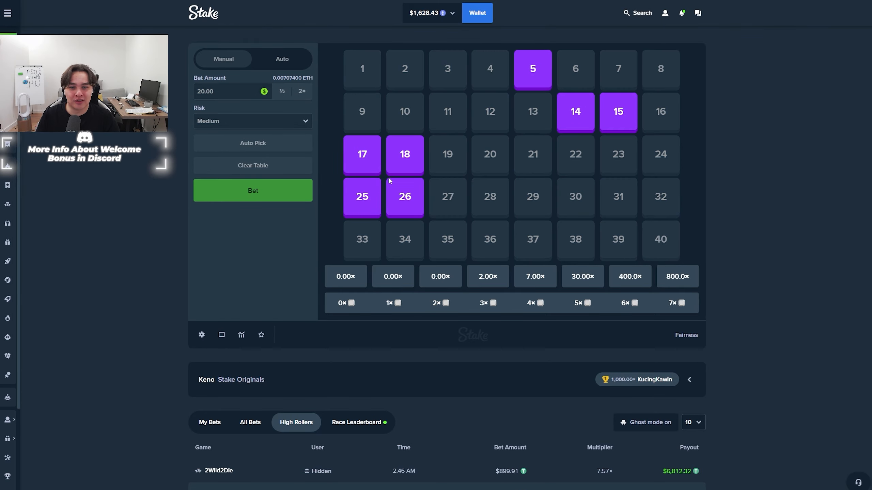
click(252, 190)
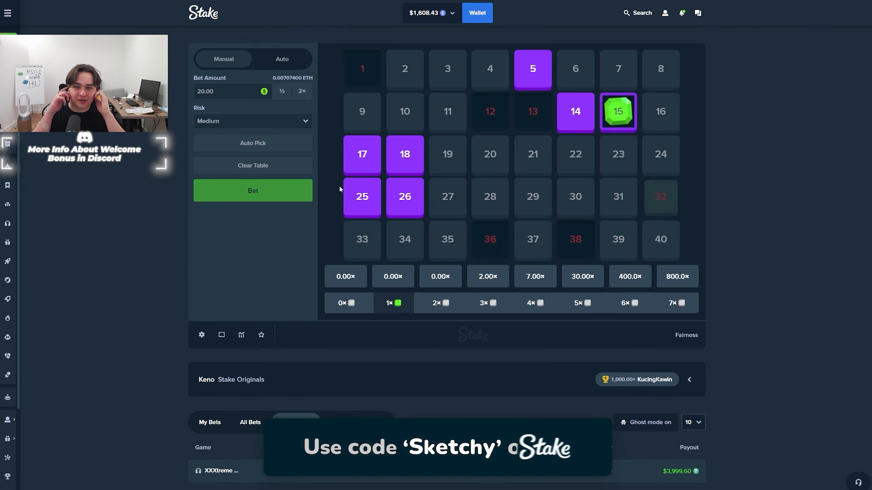
click(253, 191)
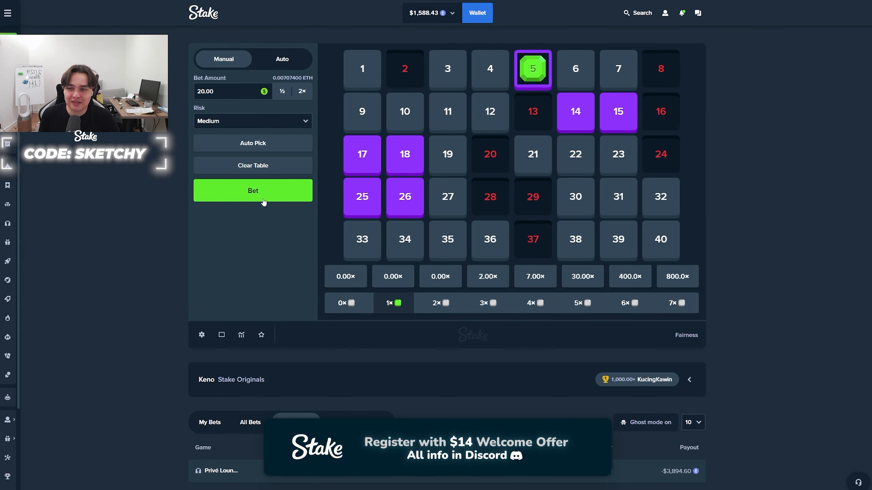
click(252, 191)
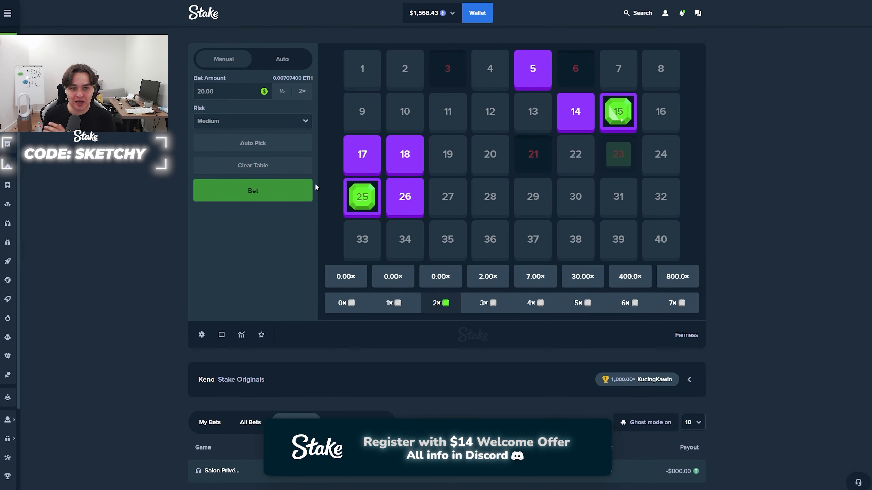
click(252, 190)
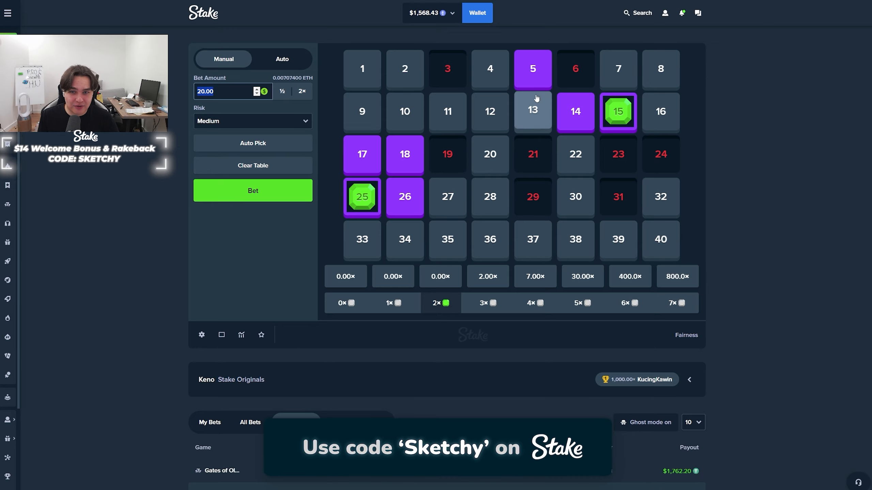
- Trim the picks to 17, 18, 25, 26 and play $20 rounds down to a $1,470.43 balance
click(575, 69)
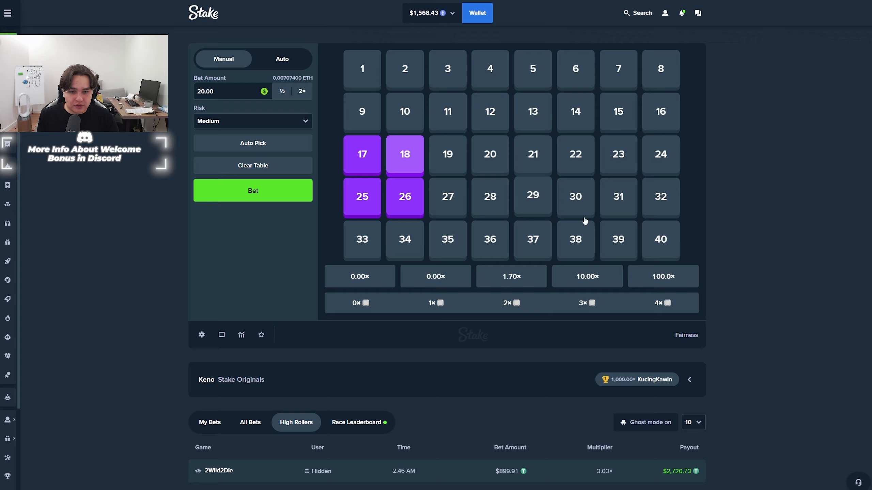
click(252, 190)
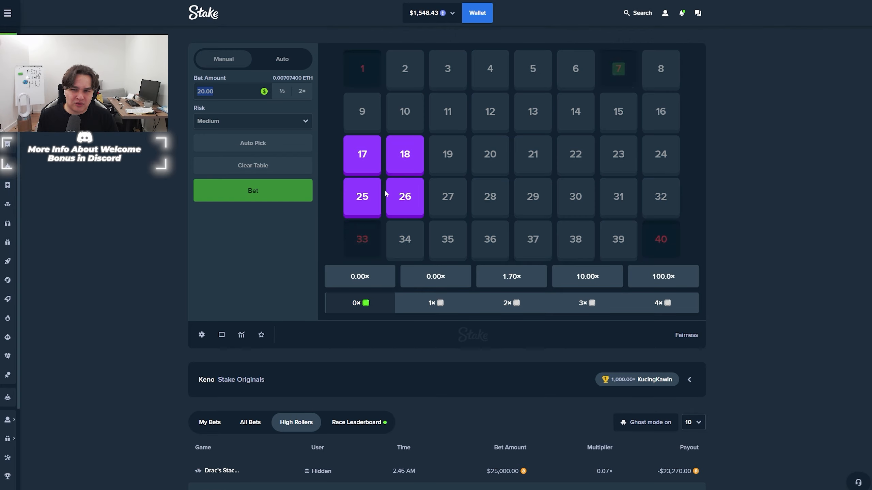
click(252, 191)
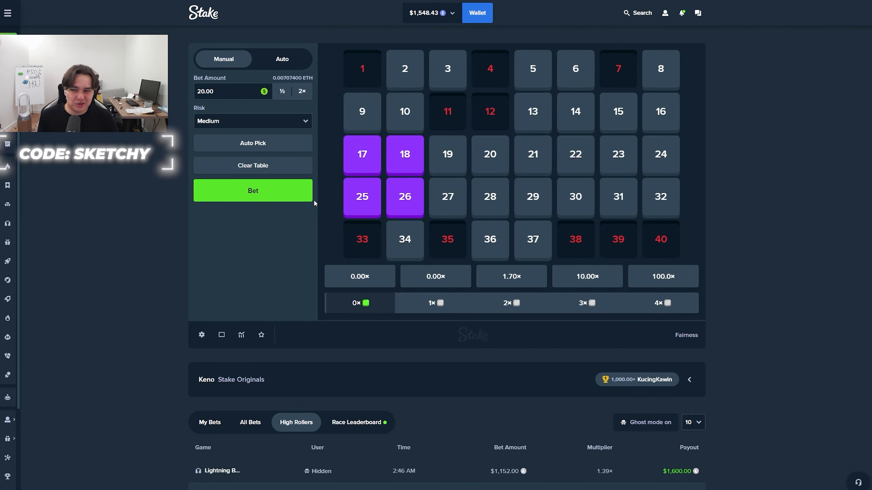
click(252, 190)
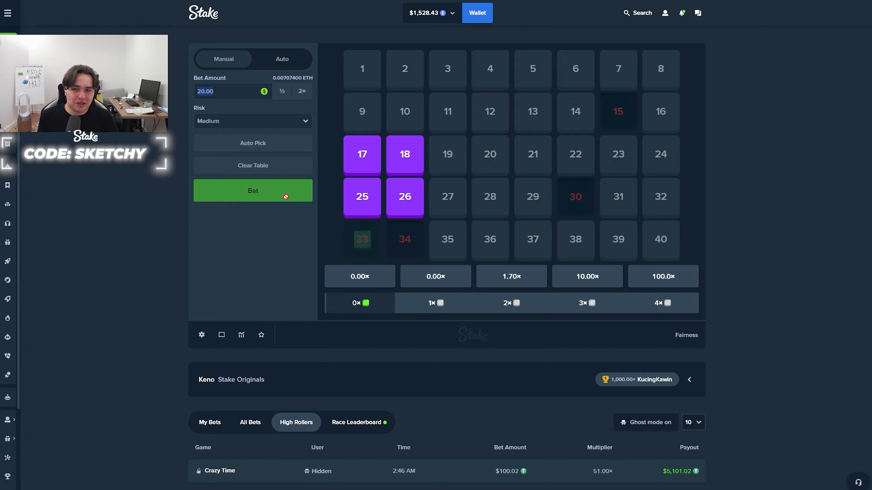
click(252, 190)
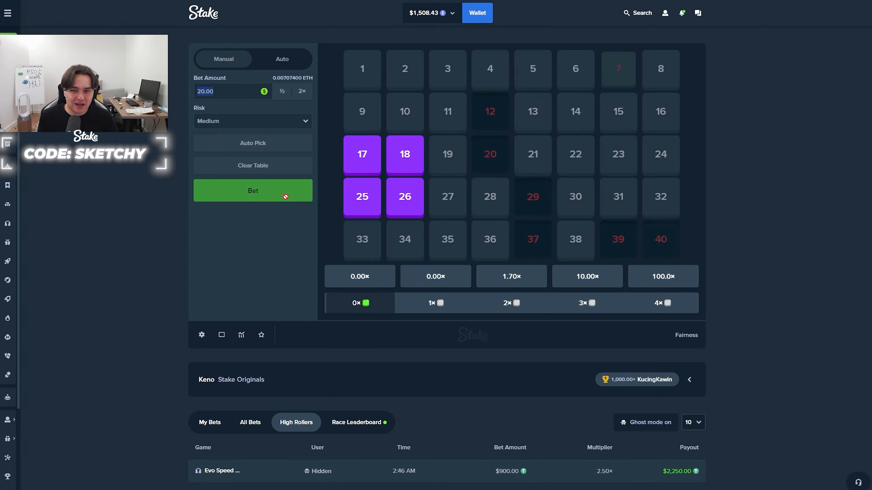
click(252, 190)
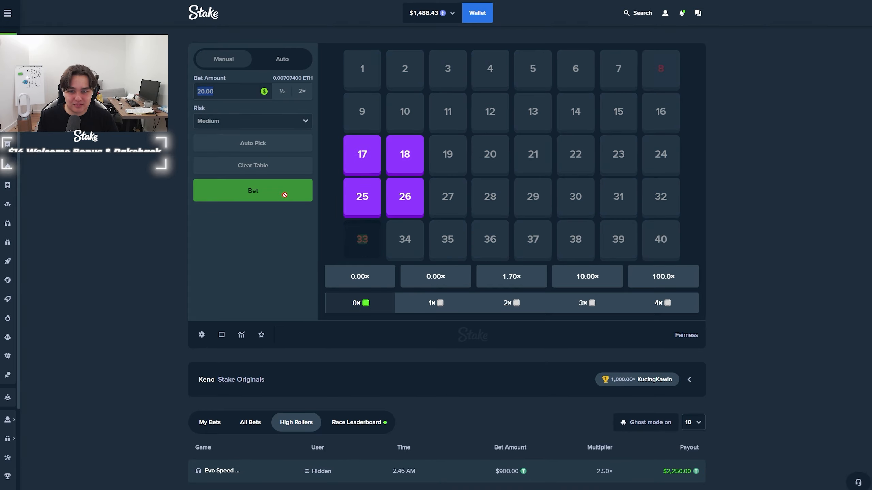
click(253, 190)
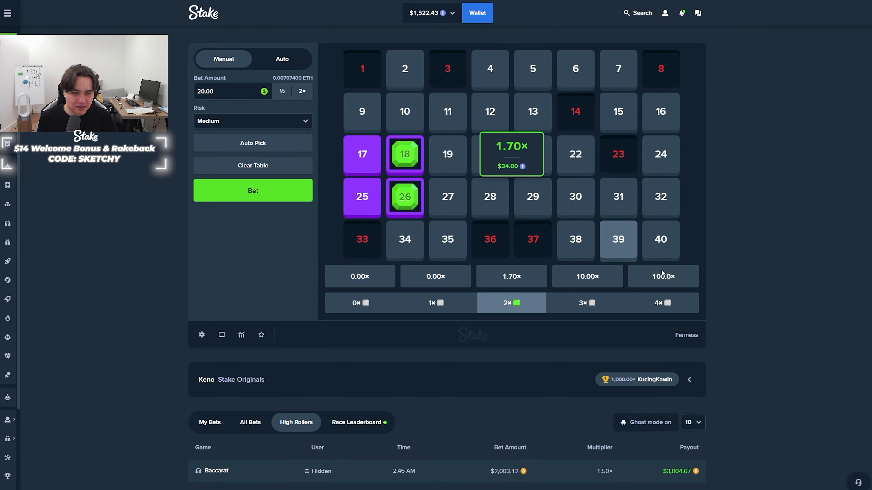
click(253, 190)
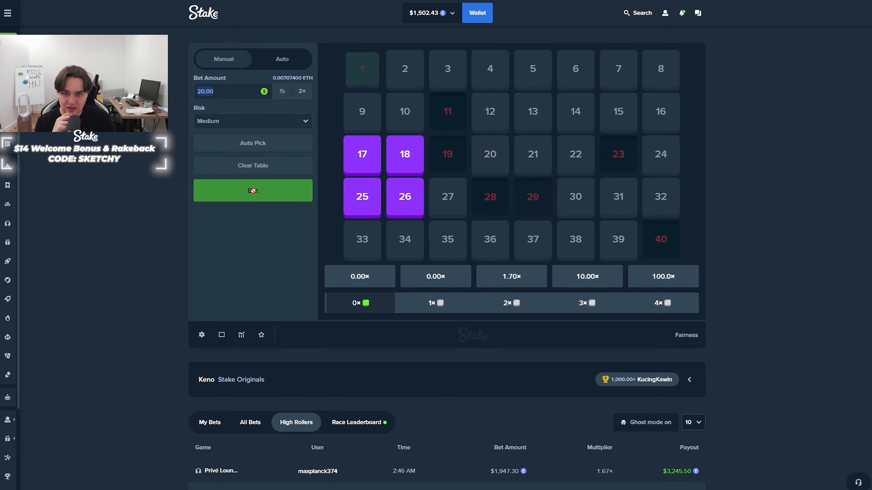
click(253, 190)
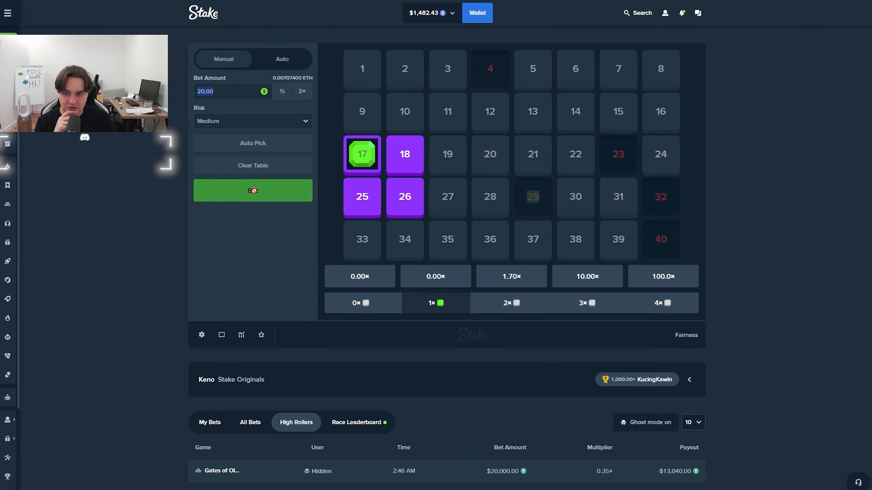
click(253, 190)
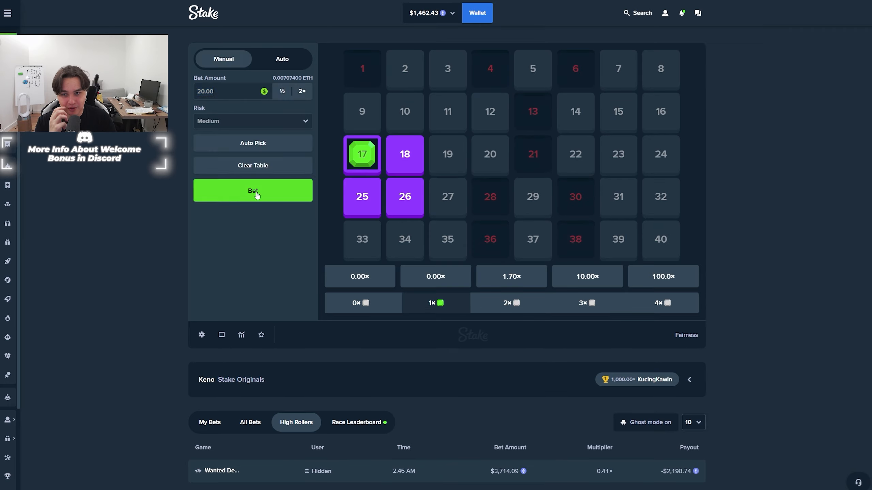
click(253, 191)
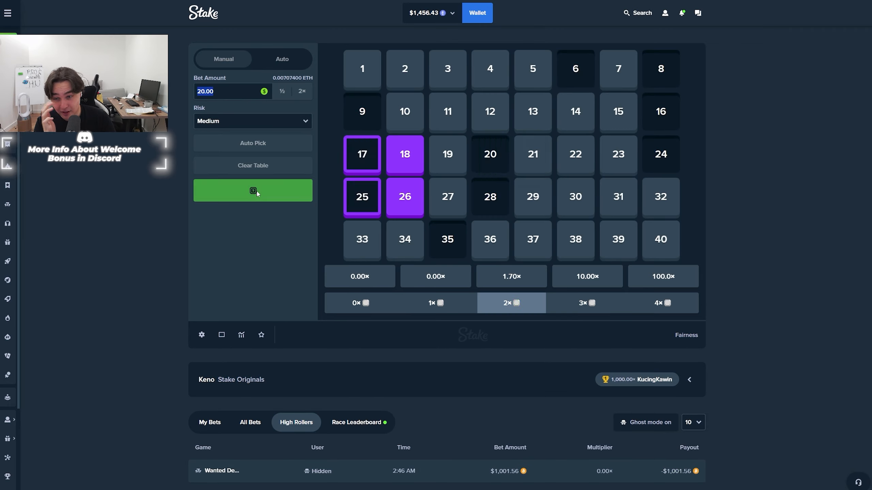
click(252, 190)
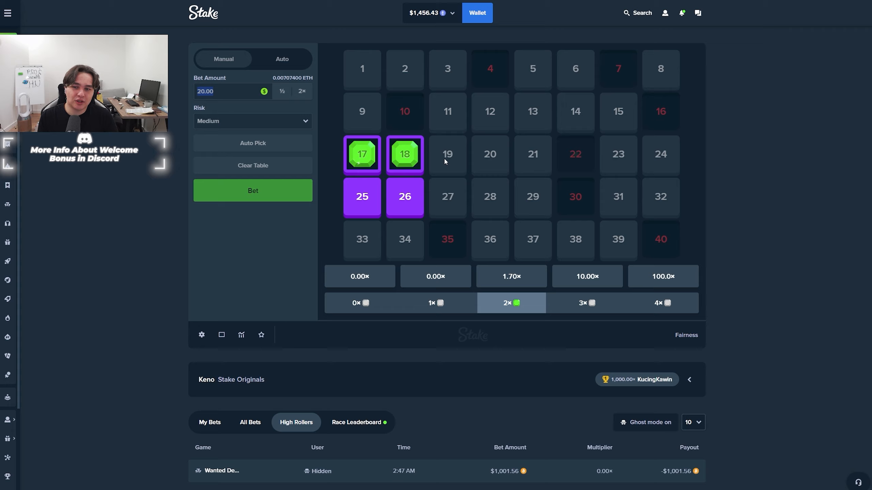
click(252, 190)
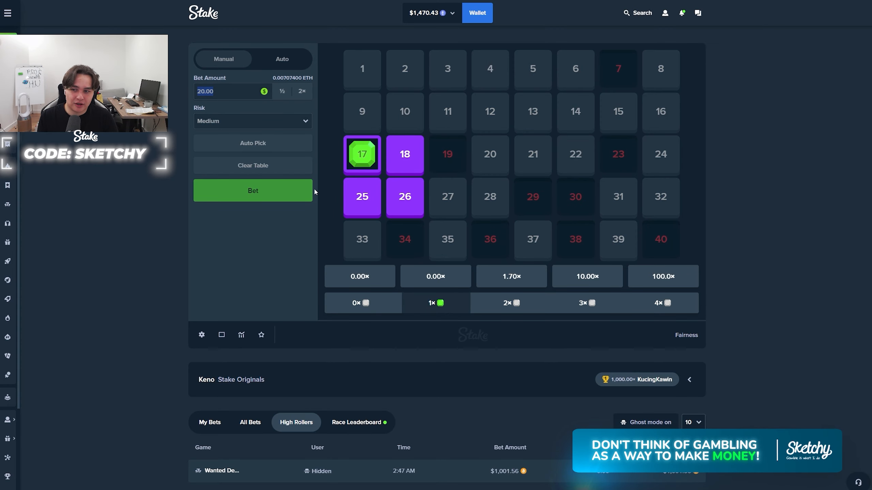
- Pick tiles 7, 13, 20, 26 and play several $20 rounds on them
click(252, 191)
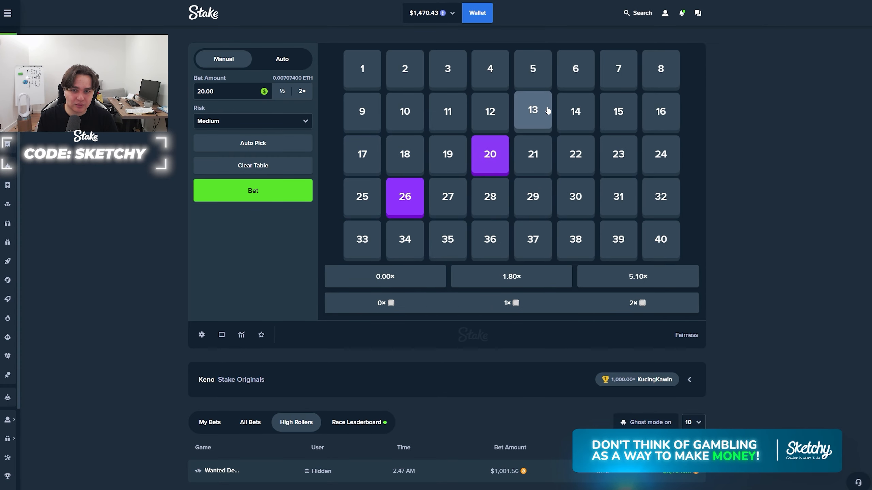
click(253, 190)
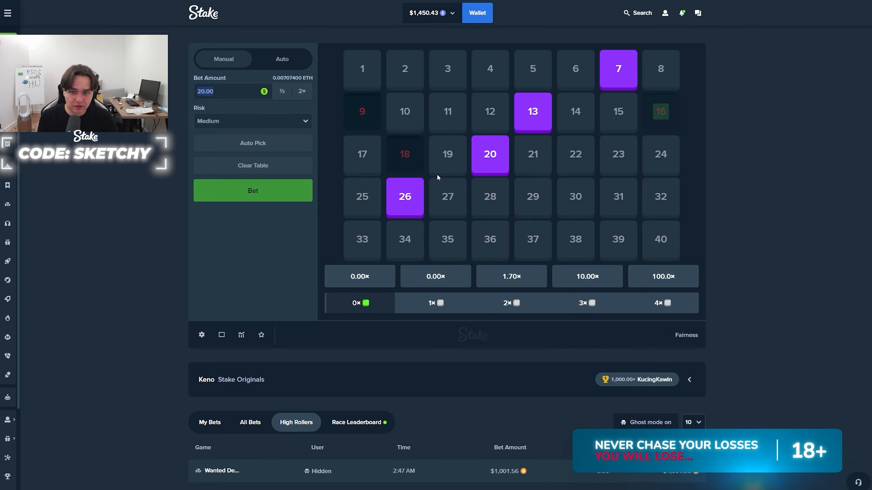
click(252, 190)
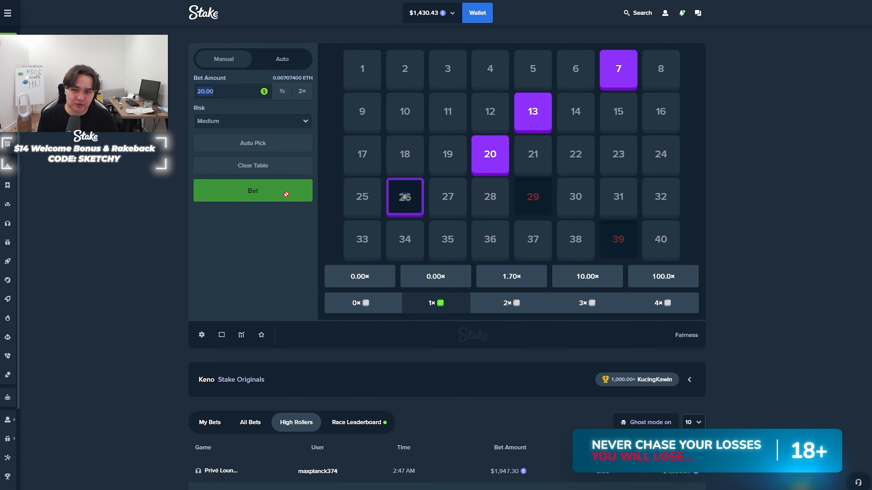
click(252, 191)
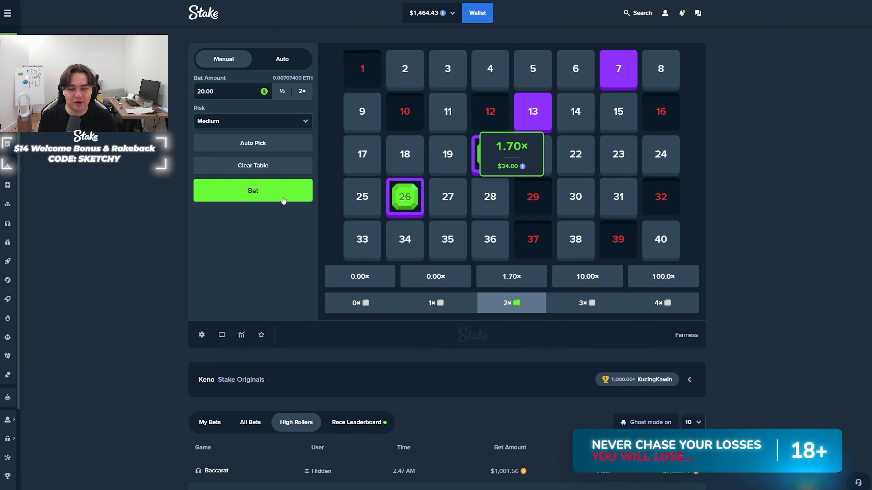
click(253, 190)
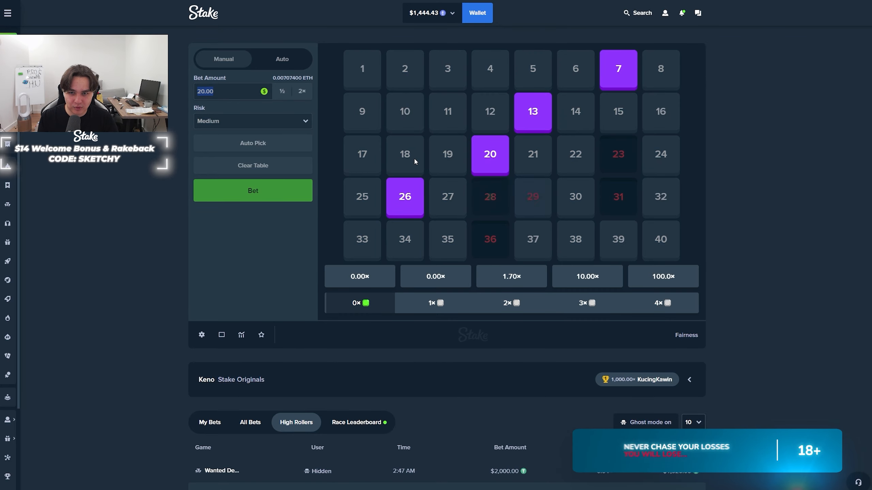
click(252, 190)
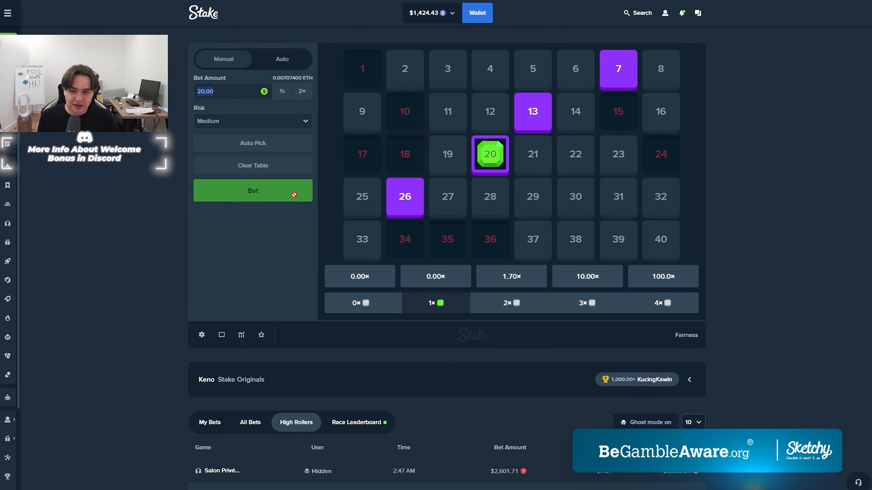
click(253, 190)
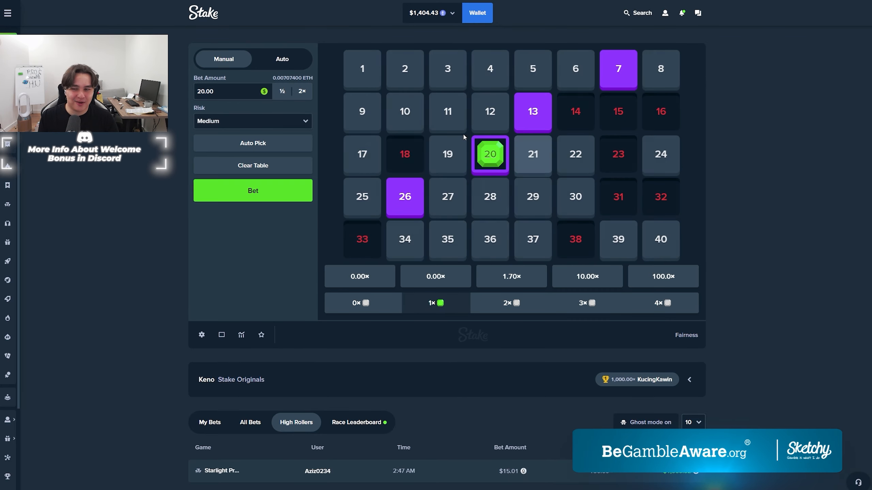
- Remove tile 20 and play $20 rounds on the remaining 7, 13, 26
click(531, 112)
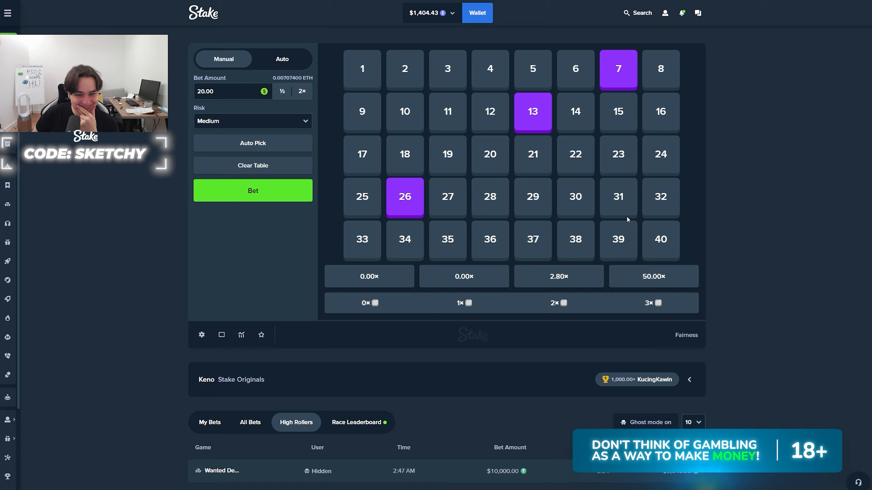
click(252, 191)
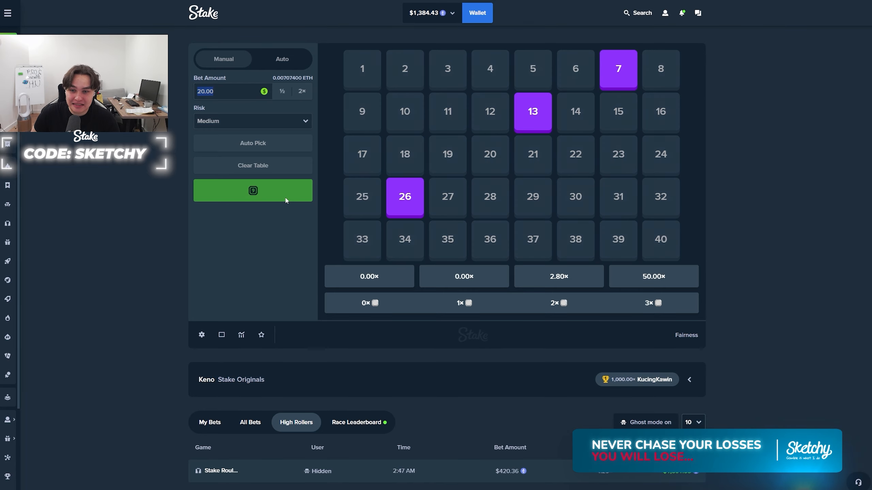
click(252, 190)
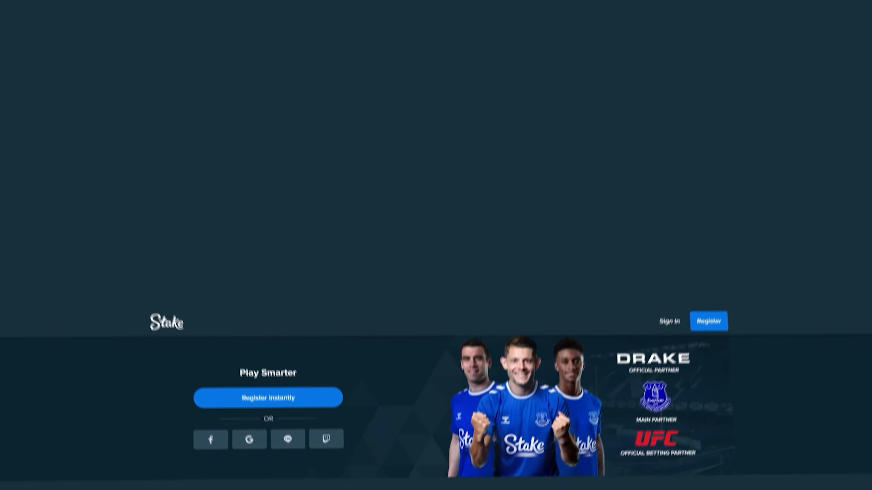
scroll(up, 3)
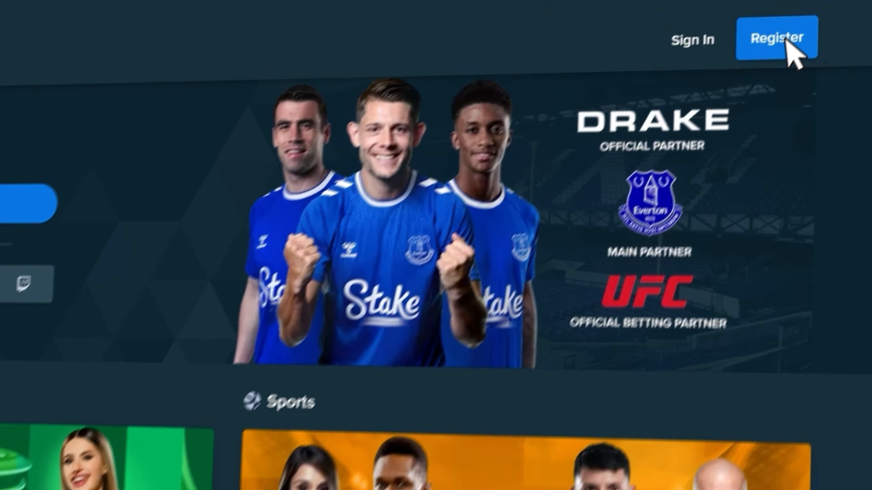
click(776, 37)
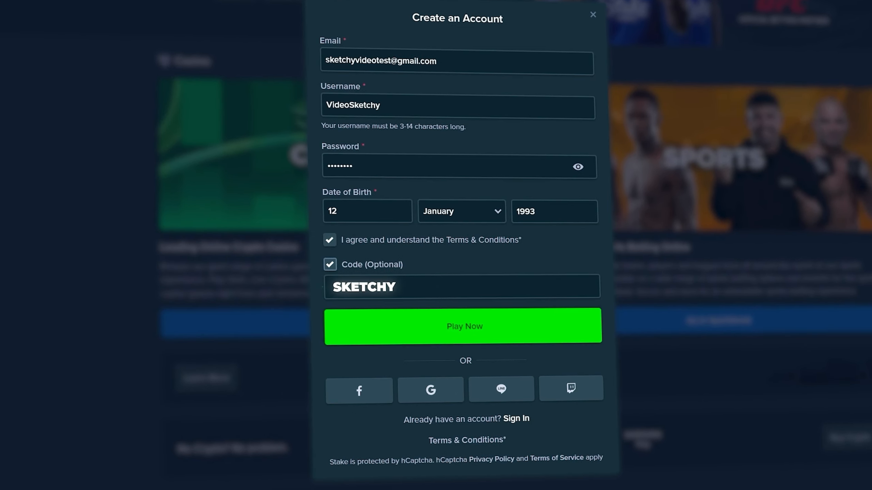
scroll(down, 3)
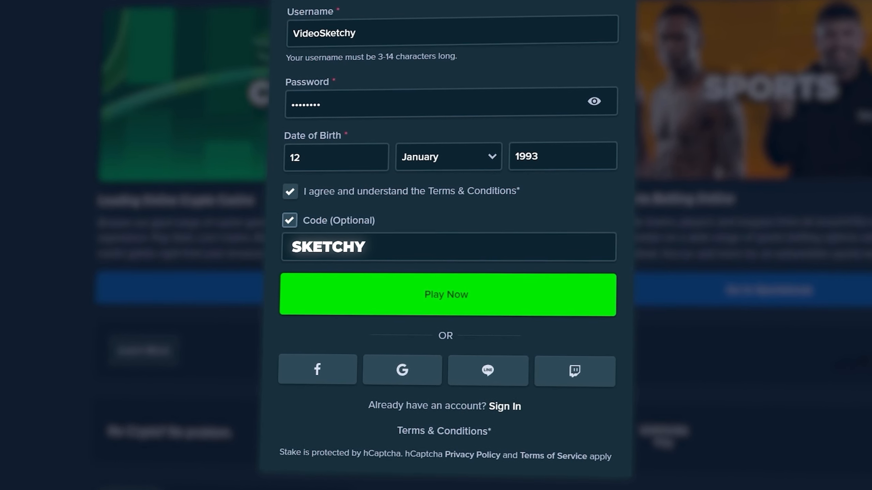
click(446, 294)
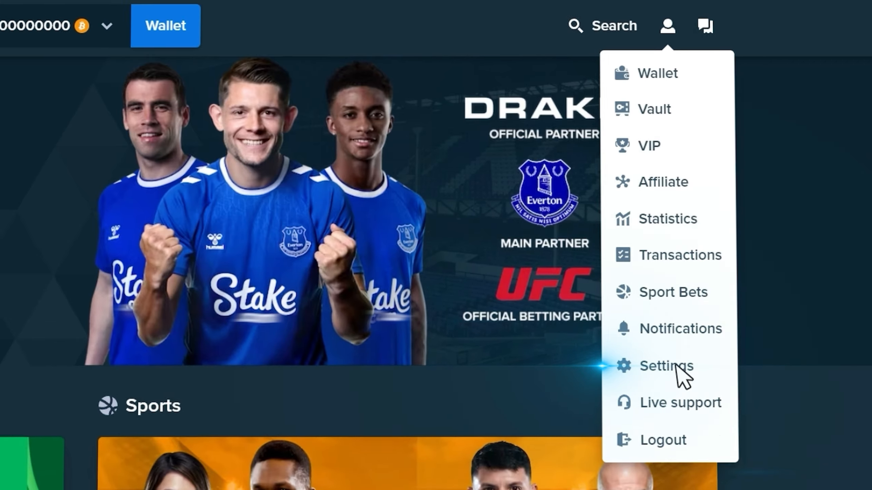
click(665, 366)
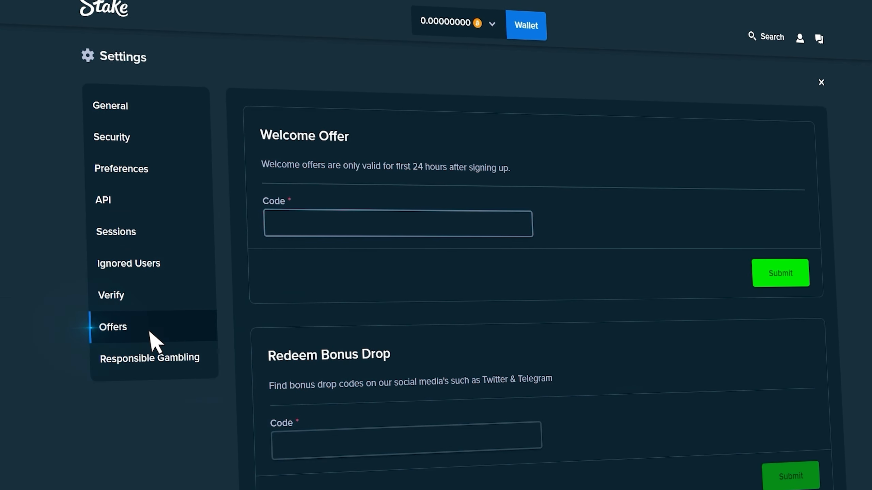
text(s)
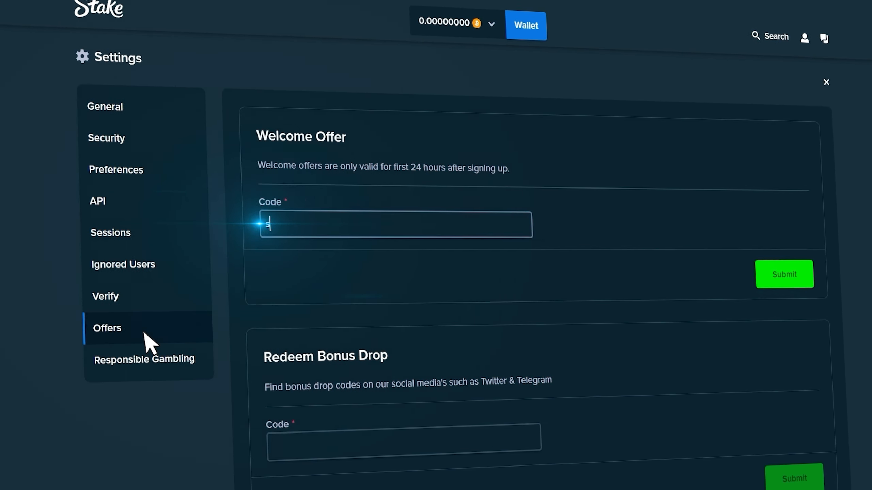
text(ketchy)
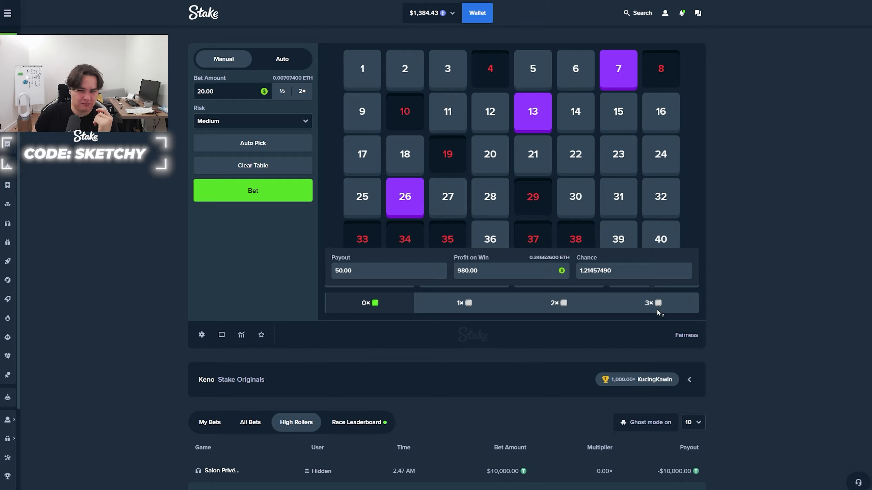
- Keep betting $20 on 7, 13, 26 until all three hit for 50.00× ($1,000)
click(252, 190)
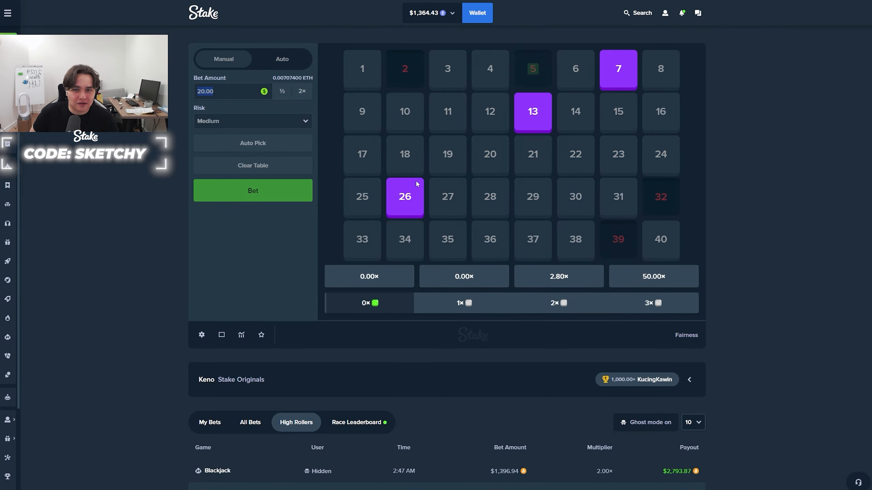
click(252, 190)
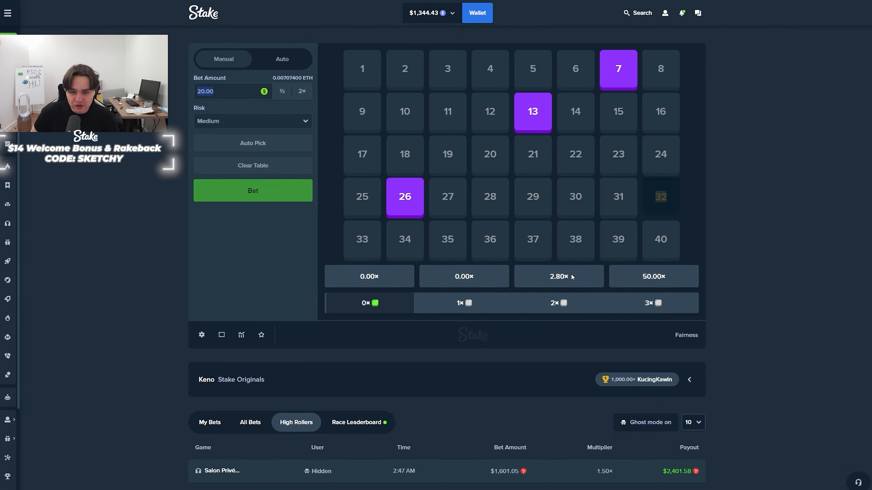
click(253, 191)
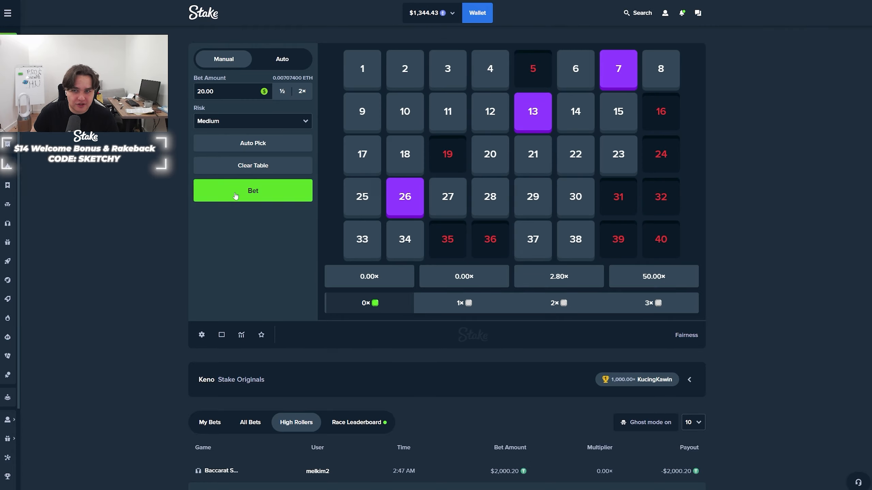
click(252, 191)
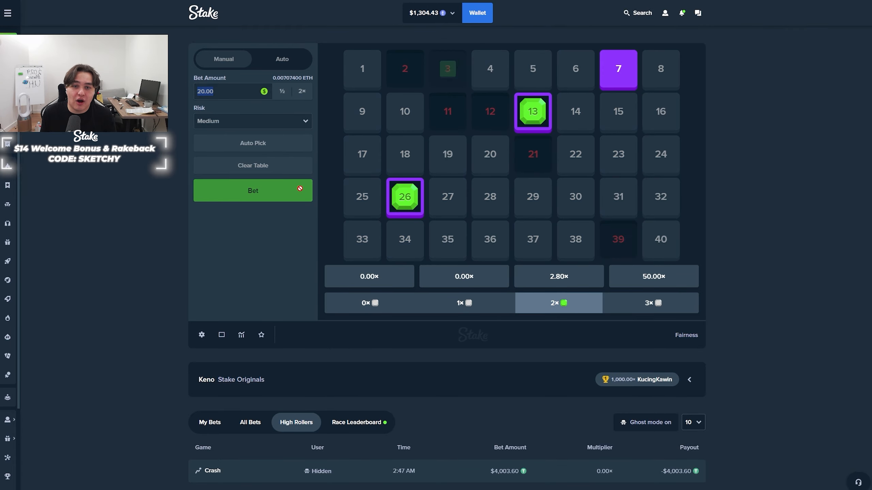
click(252, 190)
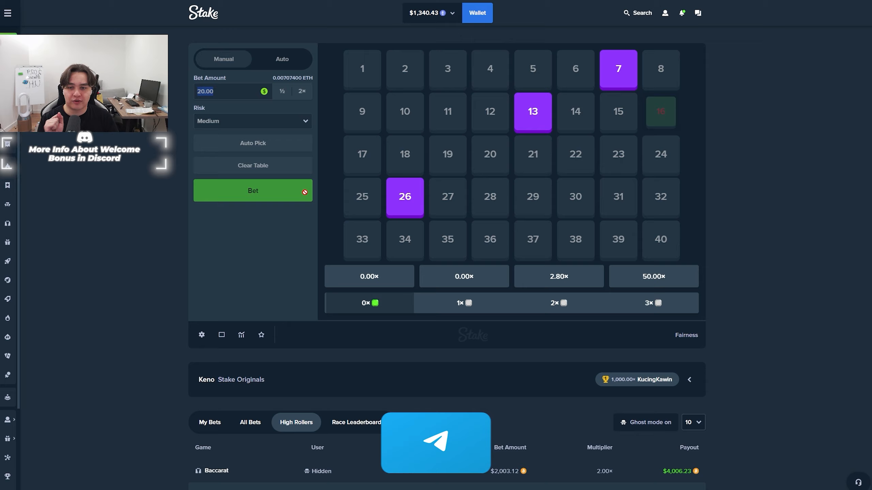
click(252, 190)
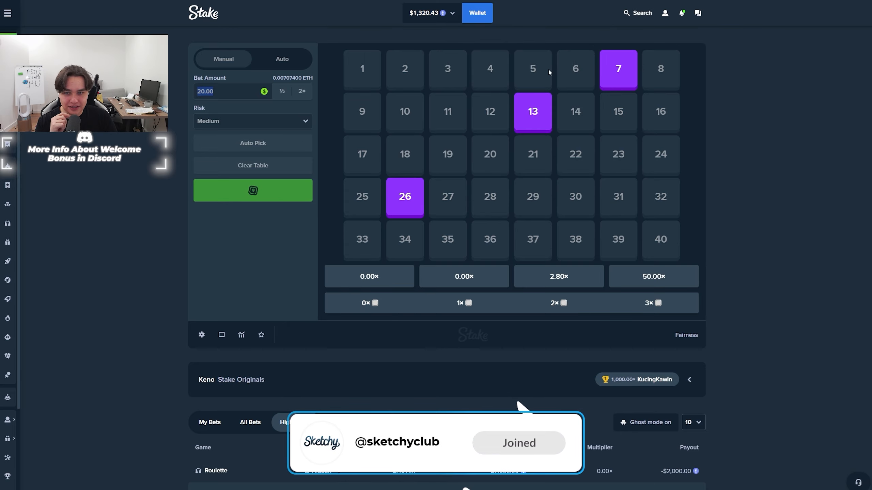
click(252, 190)
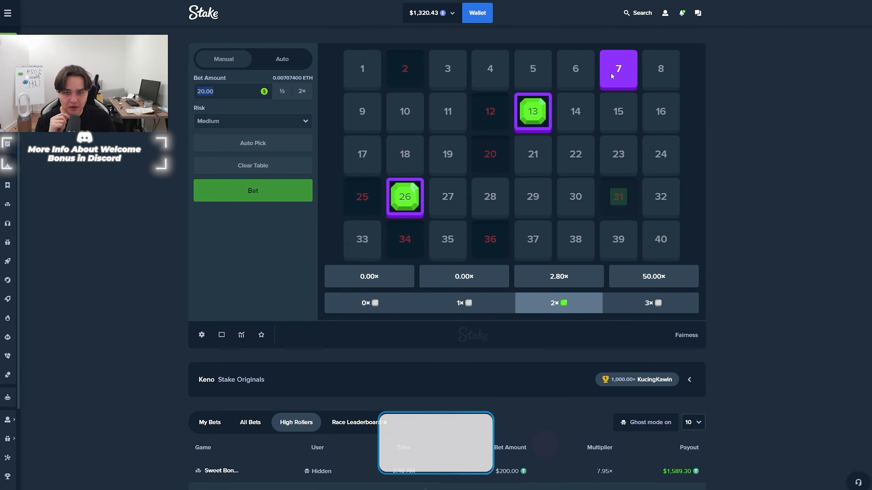
click(252, 191)
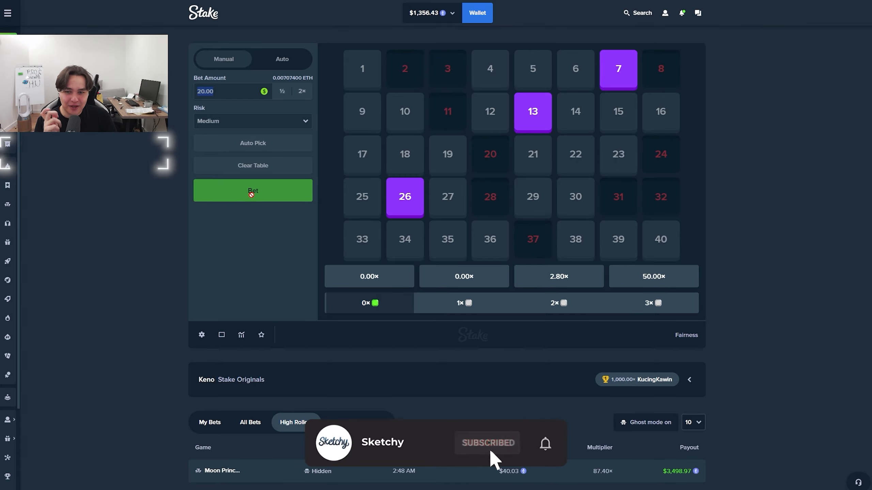
click(252, 190)
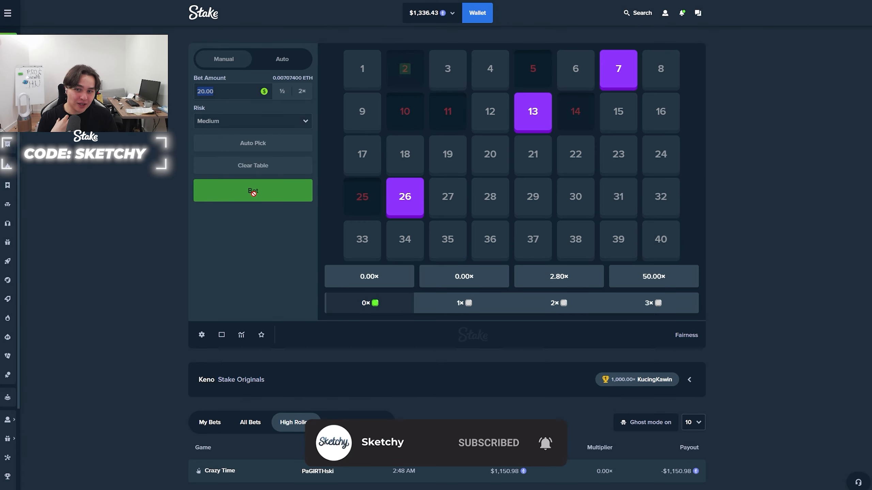
click(252, 190)
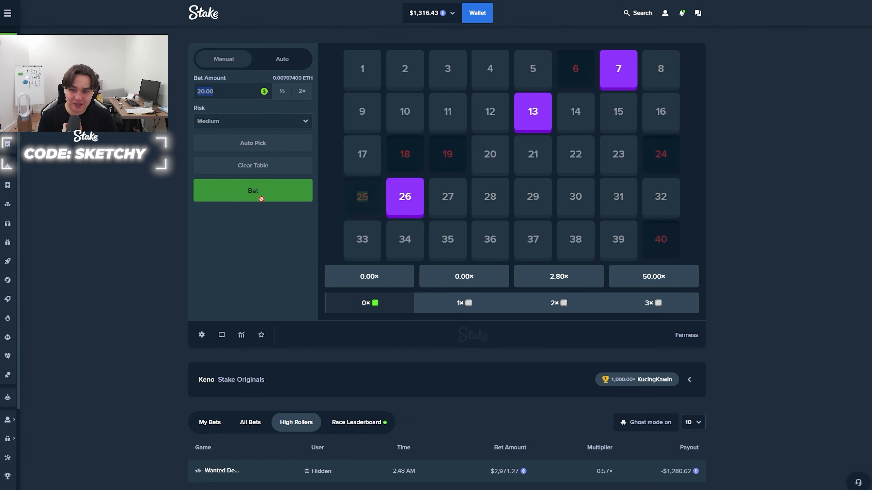
click(252, 190)
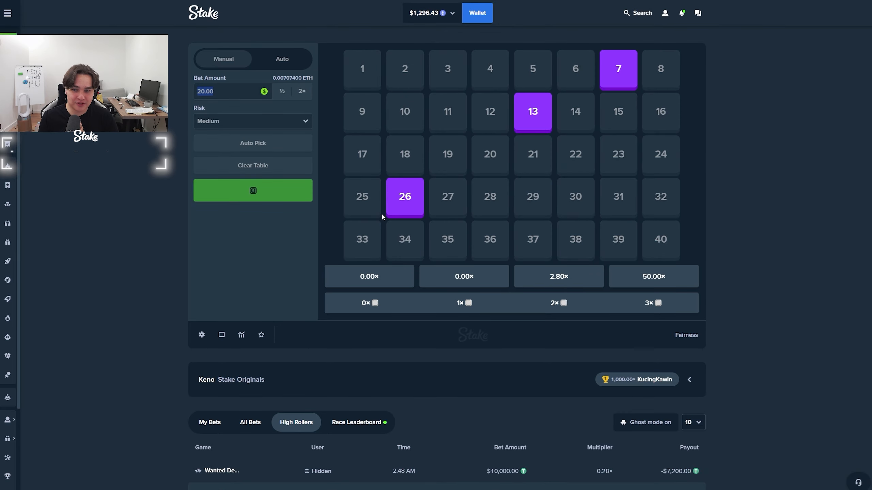
click(252, 190)
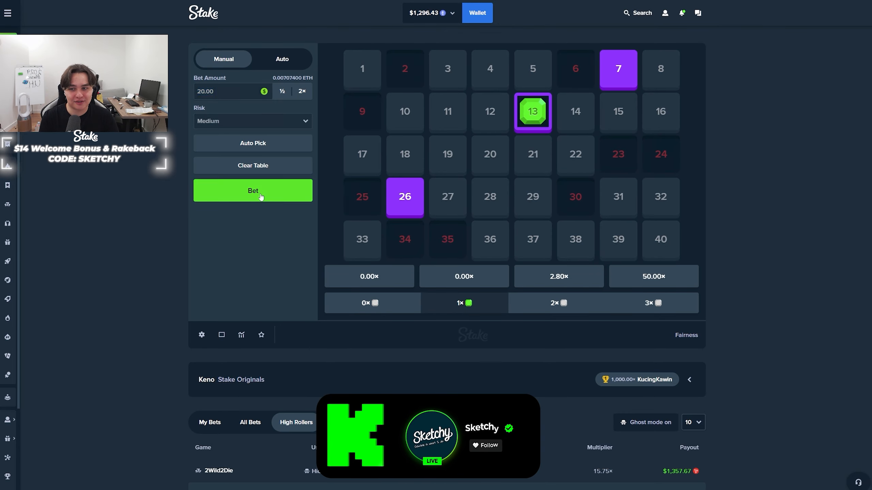
click(252, 191)
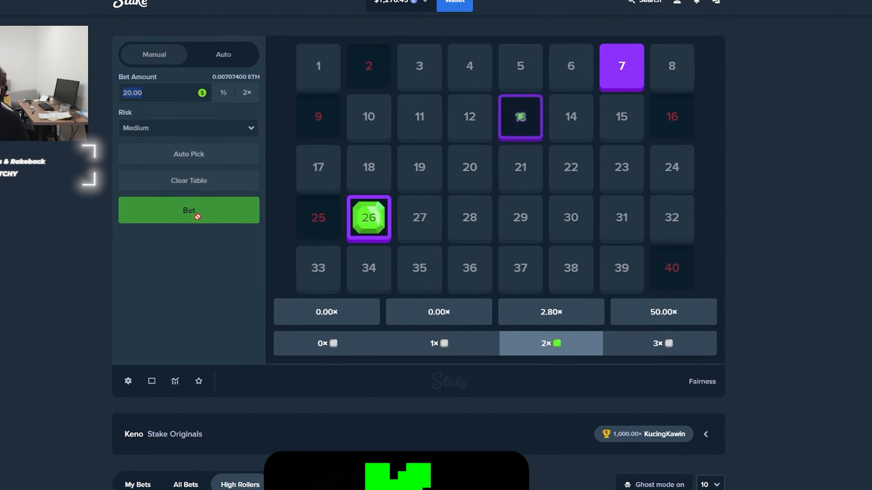
click(188, 210)
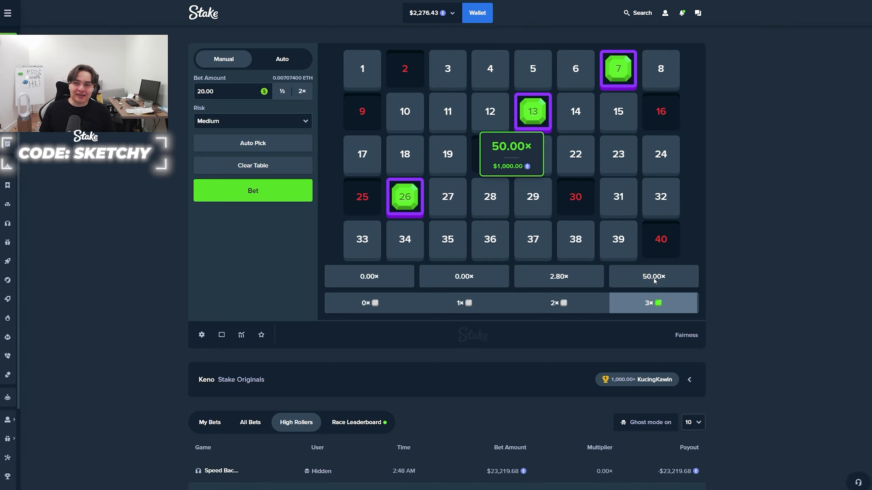
click(252, 190)
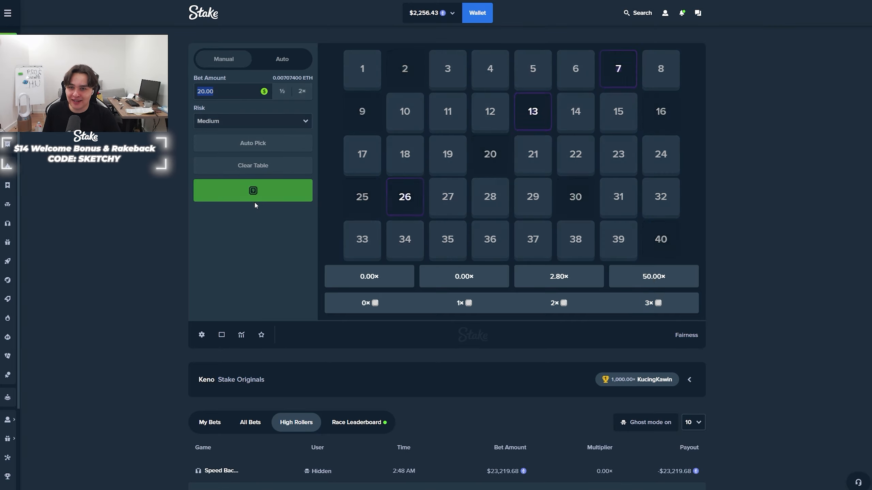
- Play more $20 rounds on 7, 13, 26 through a second 50.00× hit, then clear all picks
click(252, 190)
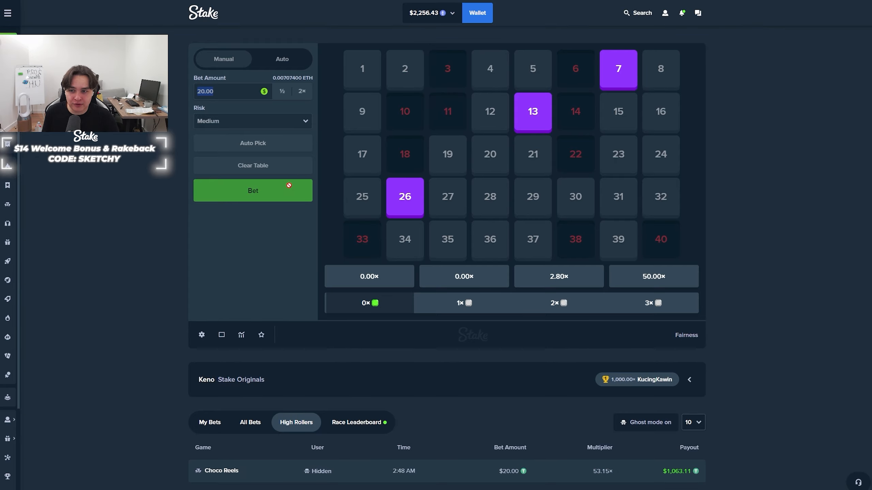
click(253, 190)
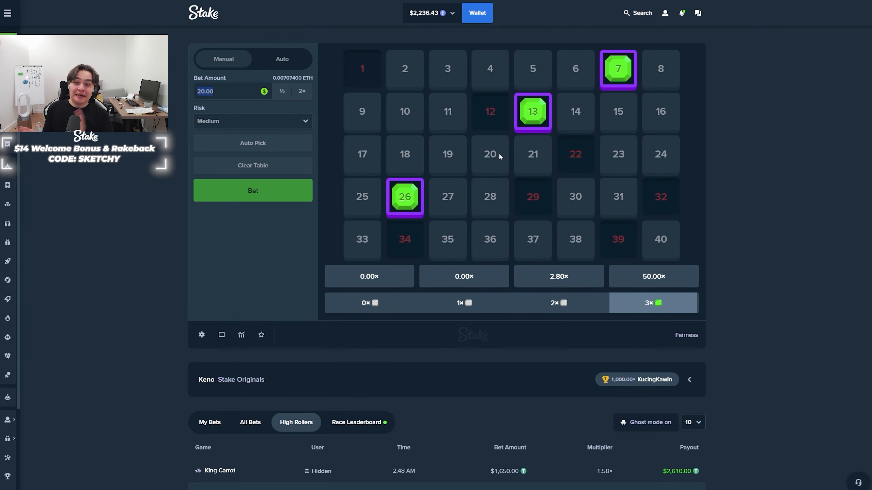
click(252, 191)
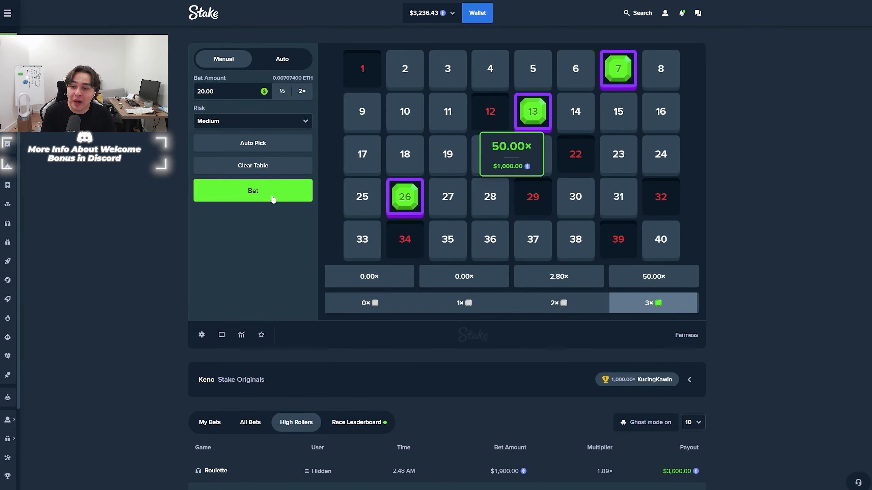
click(253, 190)
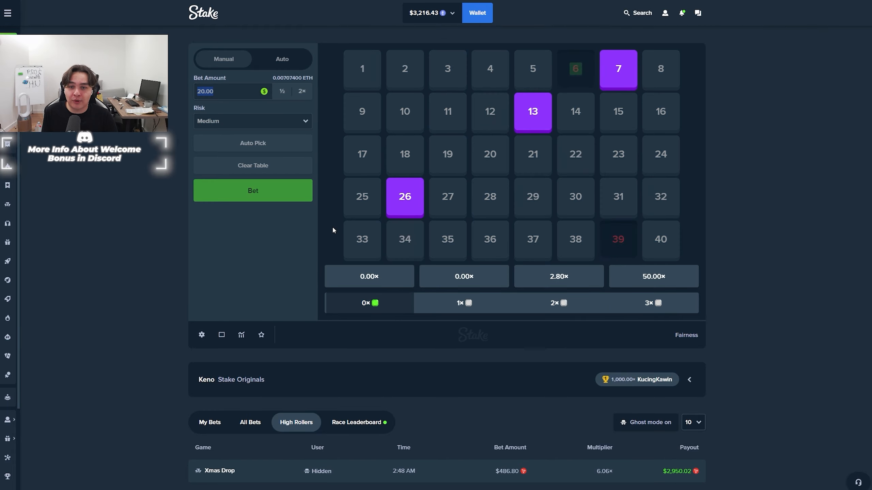
click(252, 190)
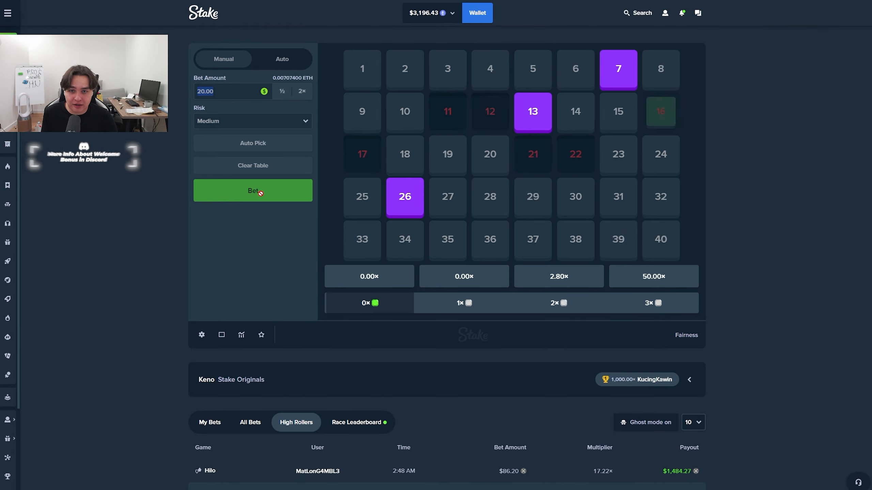
click(252, 190)
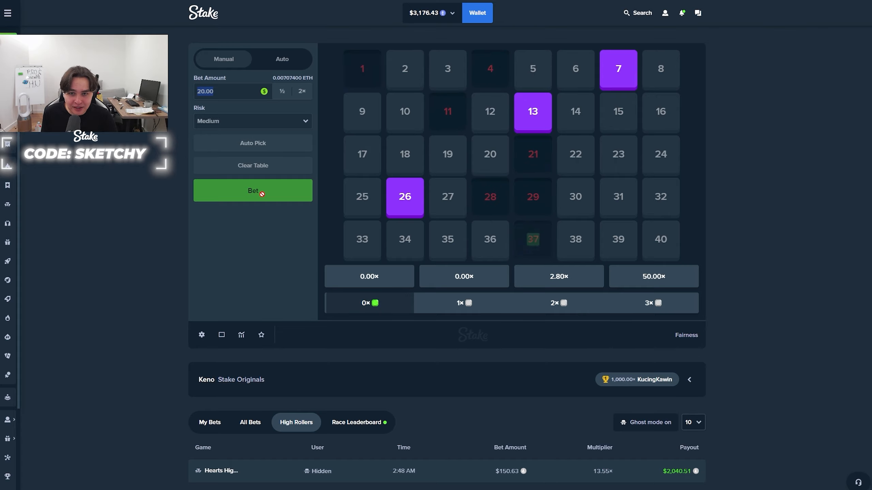
click(252, 190)
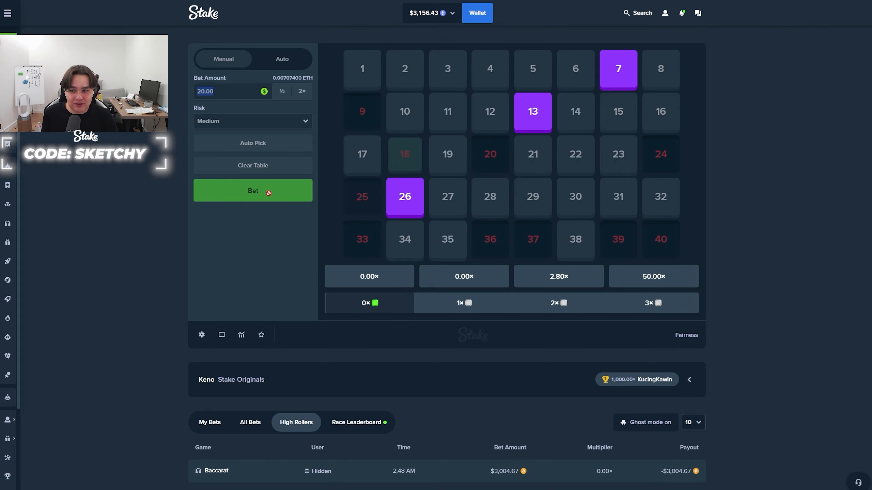
click(252, 190)
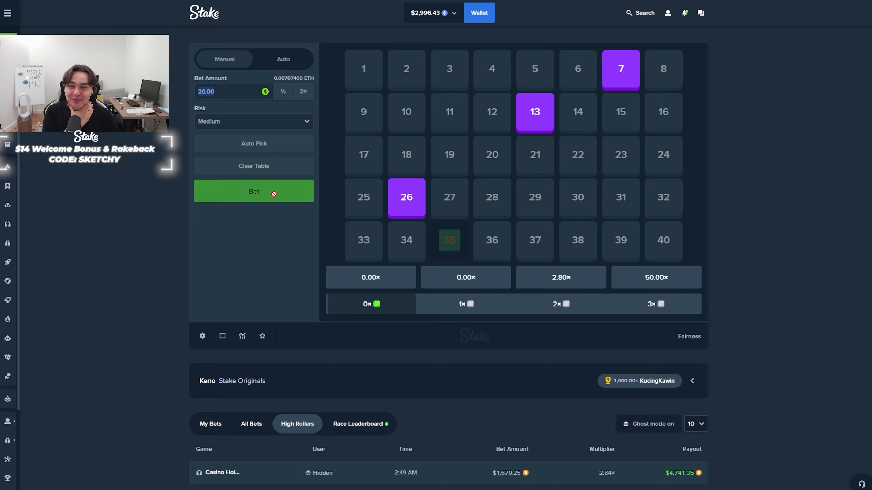
click(253, 190)
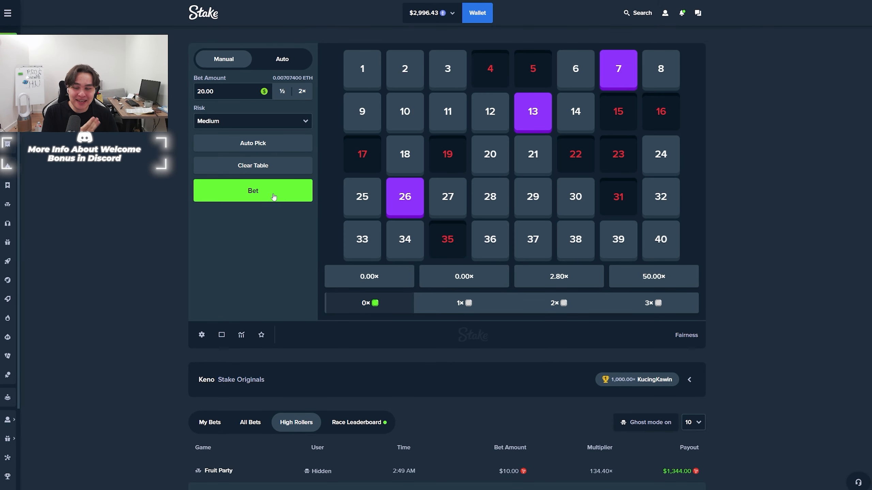
click(252, 191)
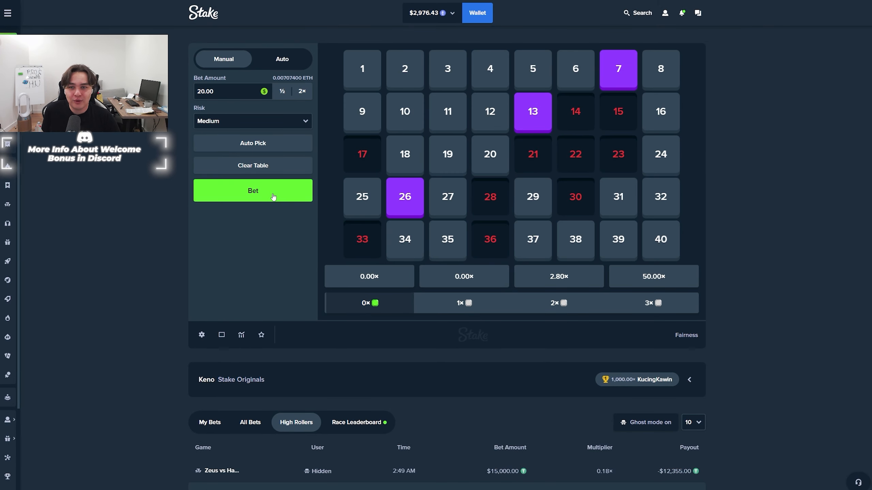
click(252, 190)
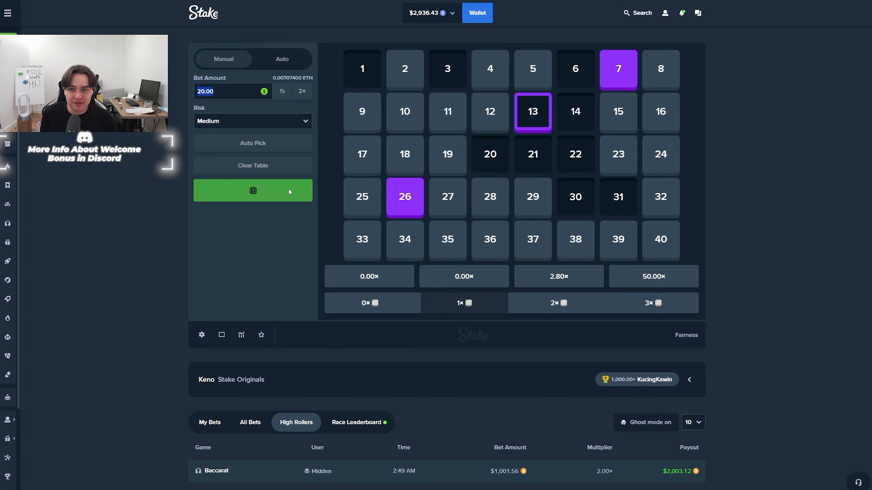
click(253, 190)
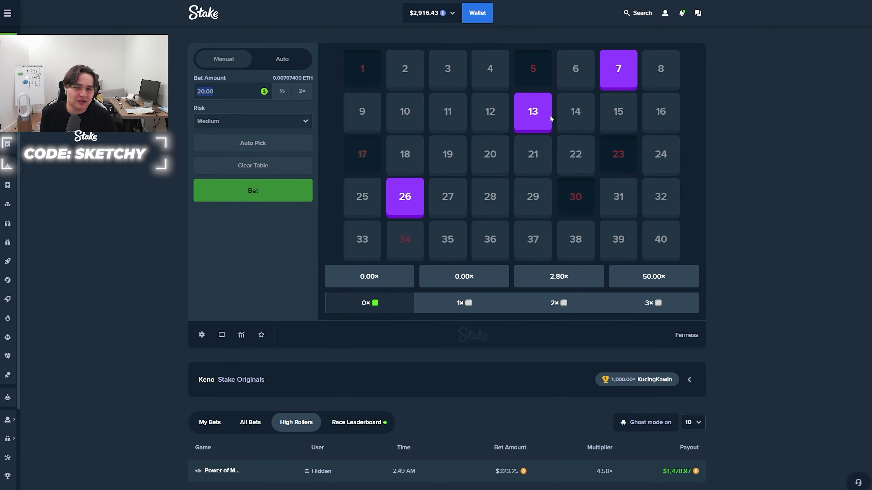
click(252, 190)
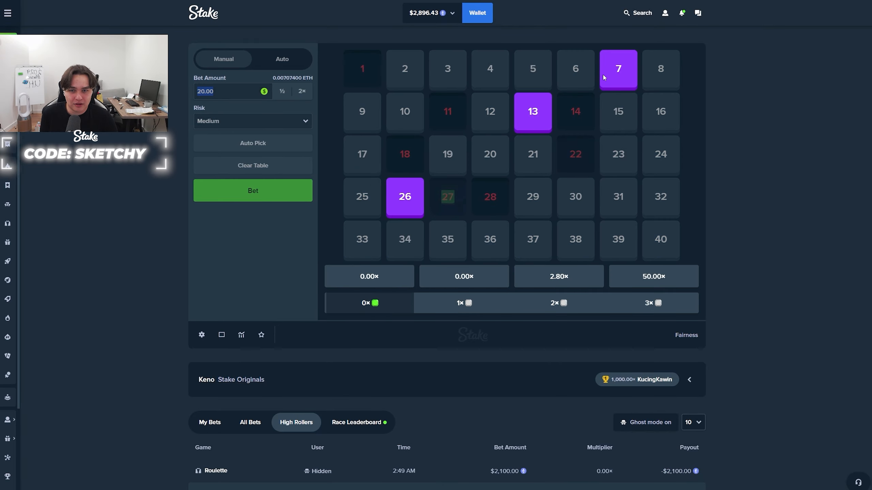
click(252, 165)
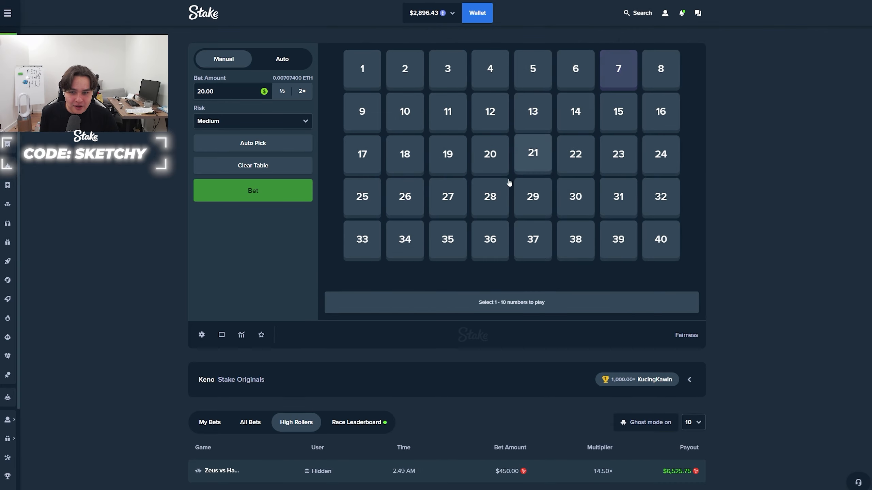
- Play a run of $20 rounds on tiles 8, 25, 33, including a 2.80× hit
click(252, 190)
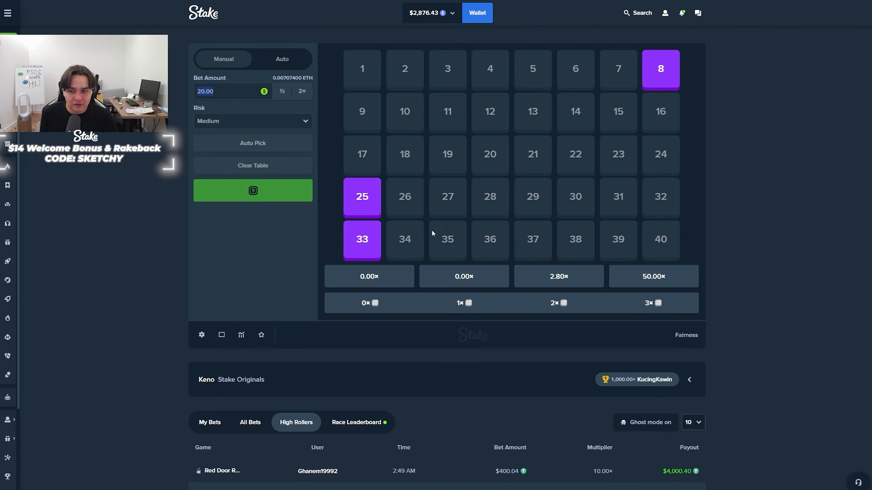
click(252, 190)
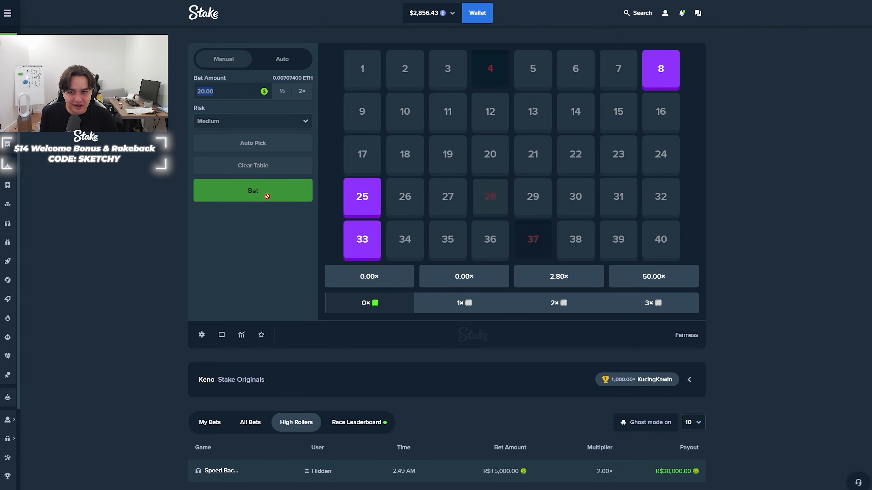
click(252, 191)
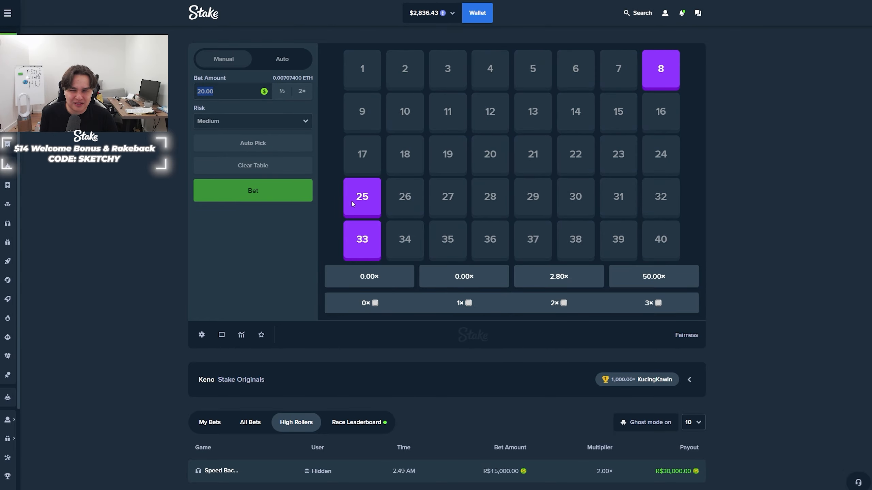
click(252, 190)
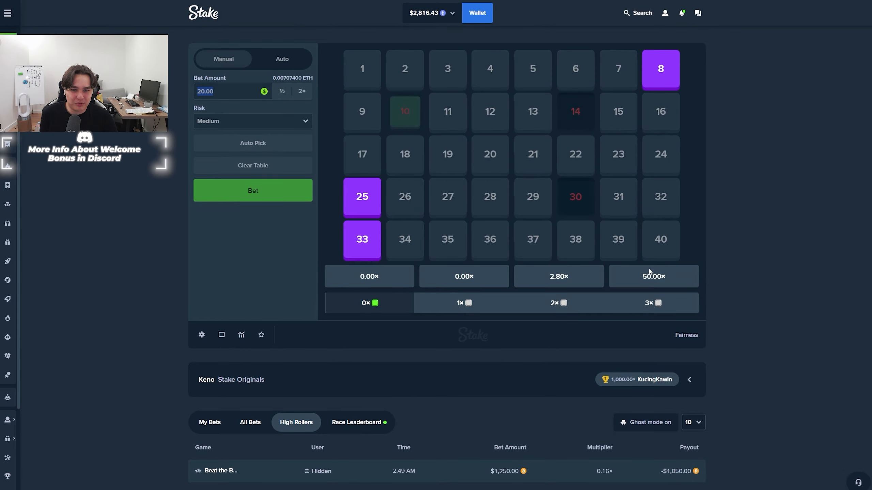
click(252, 190)
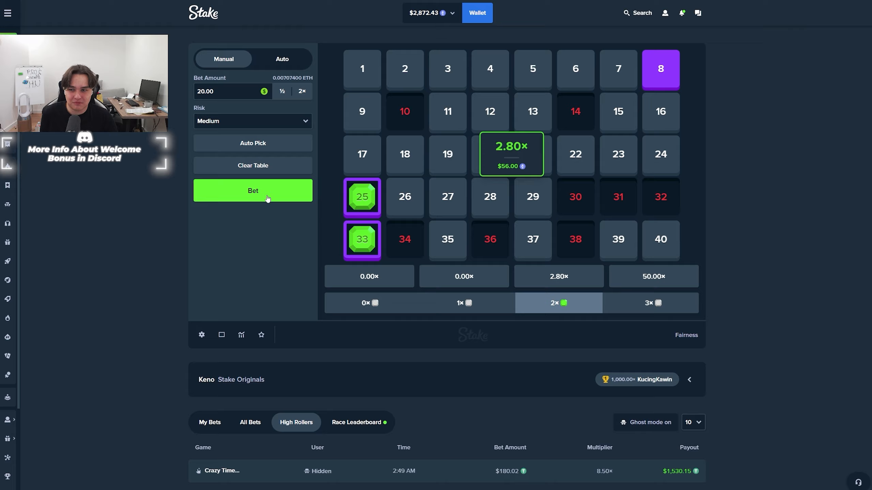
click(253, 191)
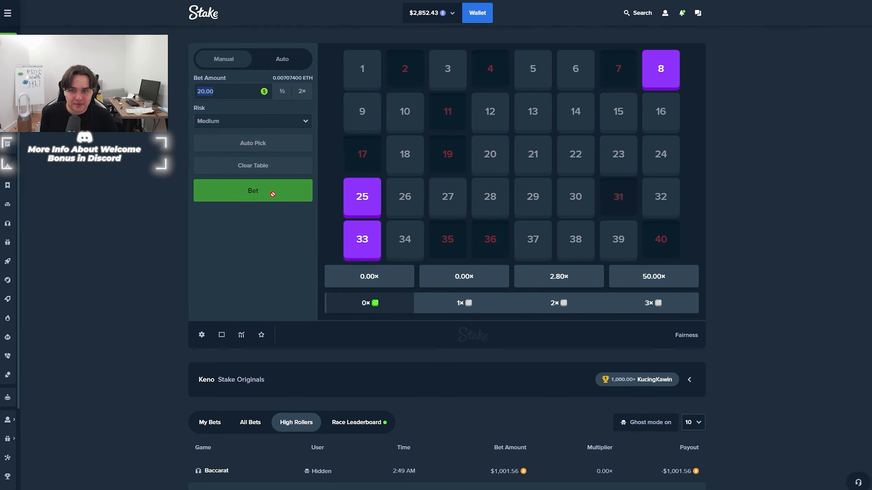
click(252, 190)
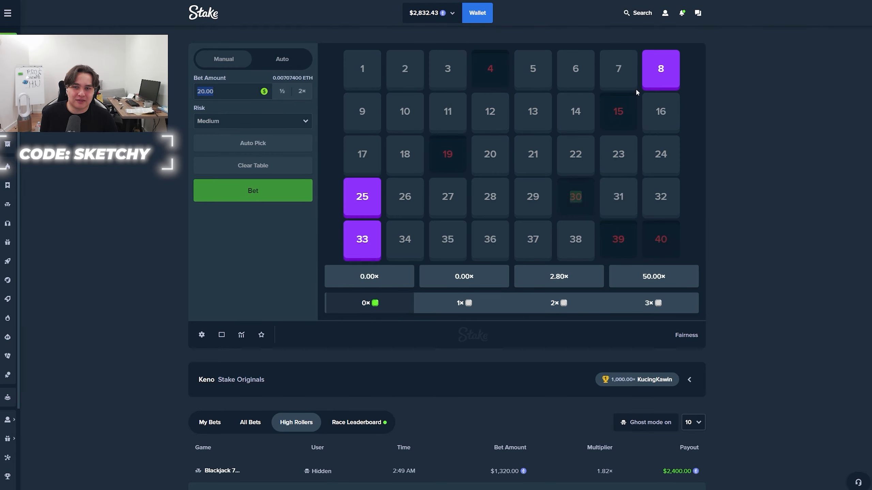
click(252, 190)
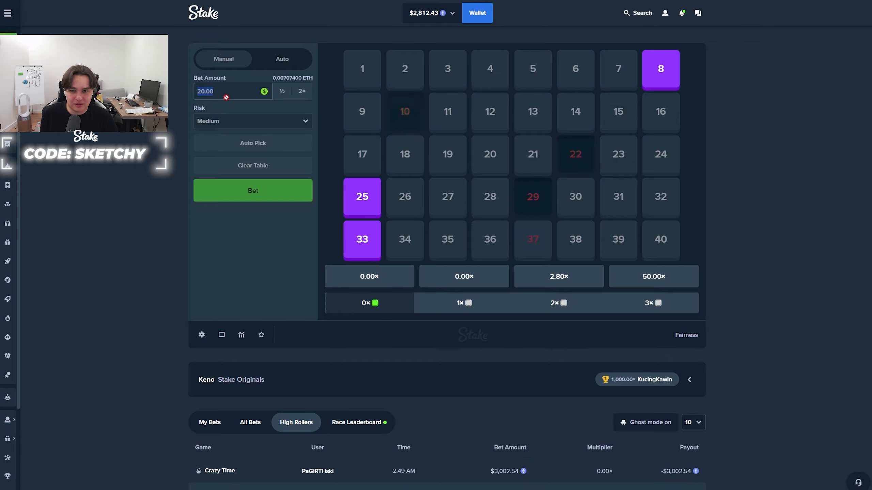
click(252, 190)
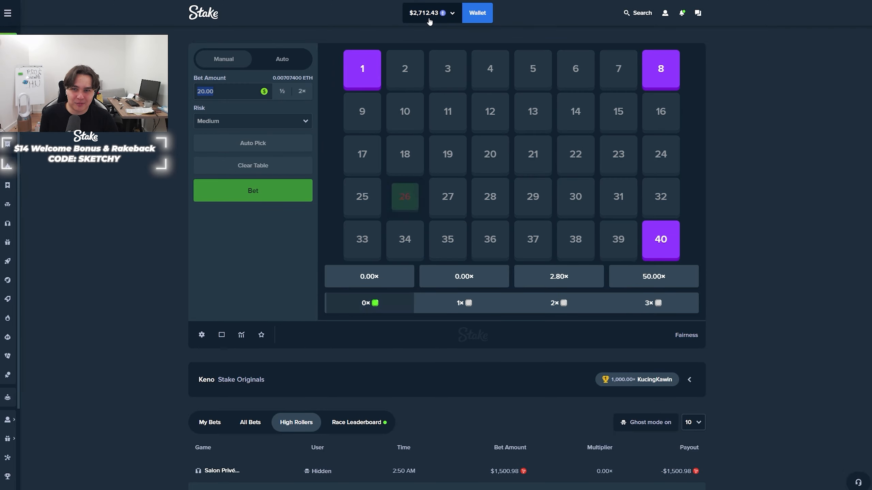
- Play seventeen $20 Medium-risk Keno rounds on tiles 1, 8 and 40, netting one 2.80× win
click(252, 190)
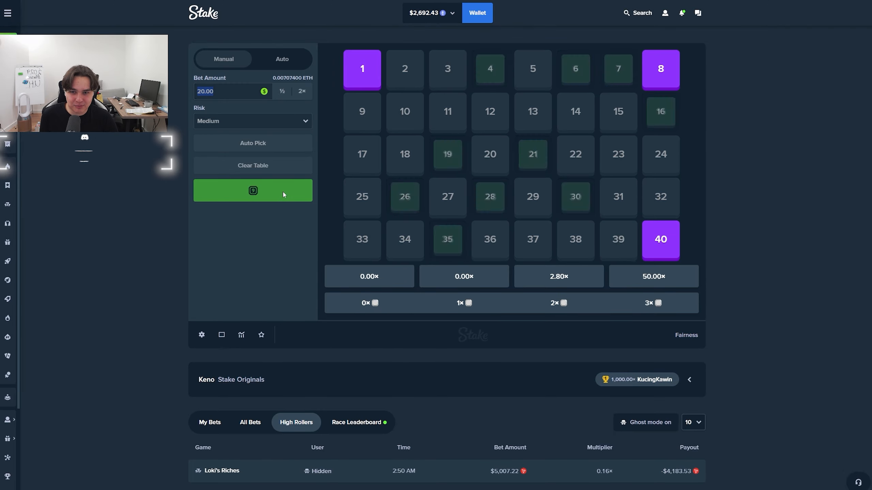
click(252, 190)
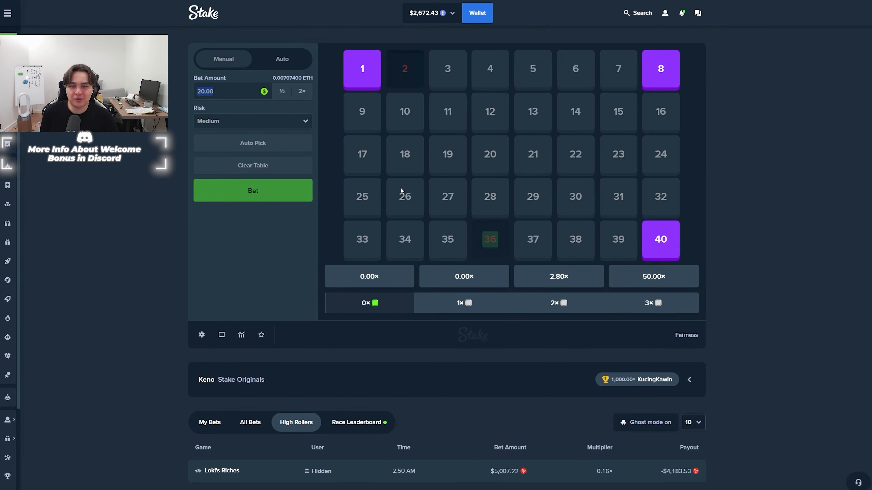
click(252, 190)
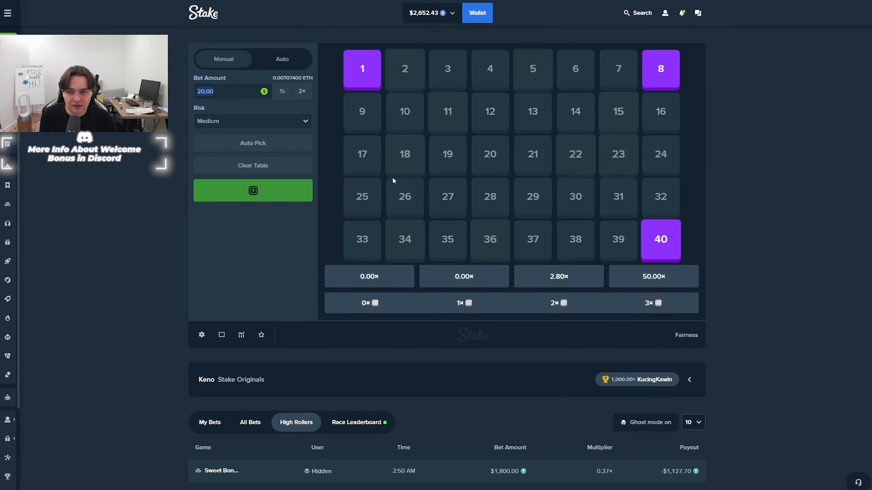
click(252, 190)
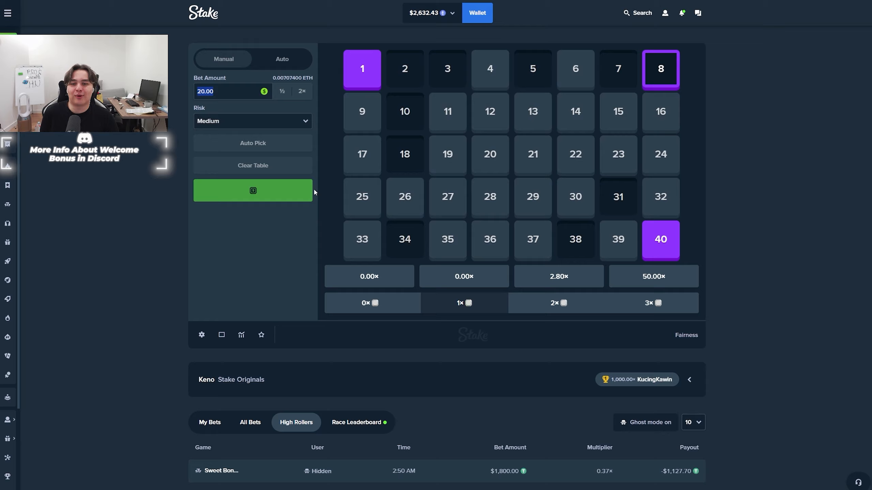
click(252, 190)
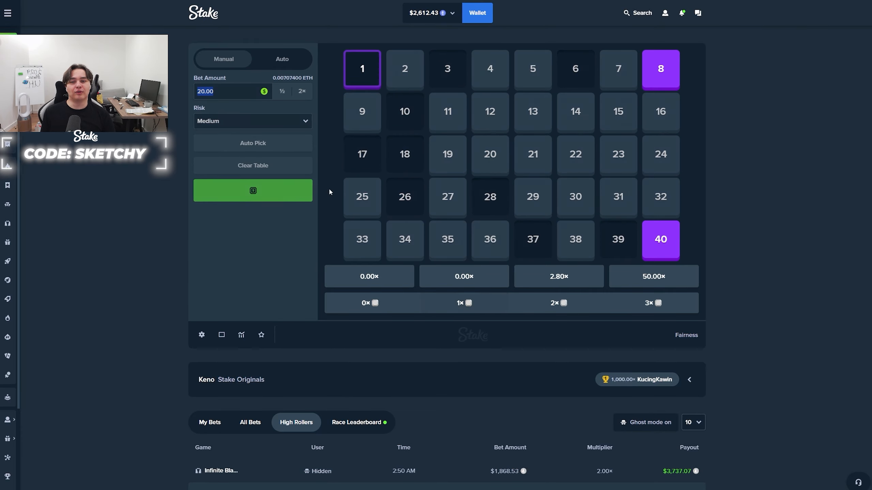
click(253, 190)
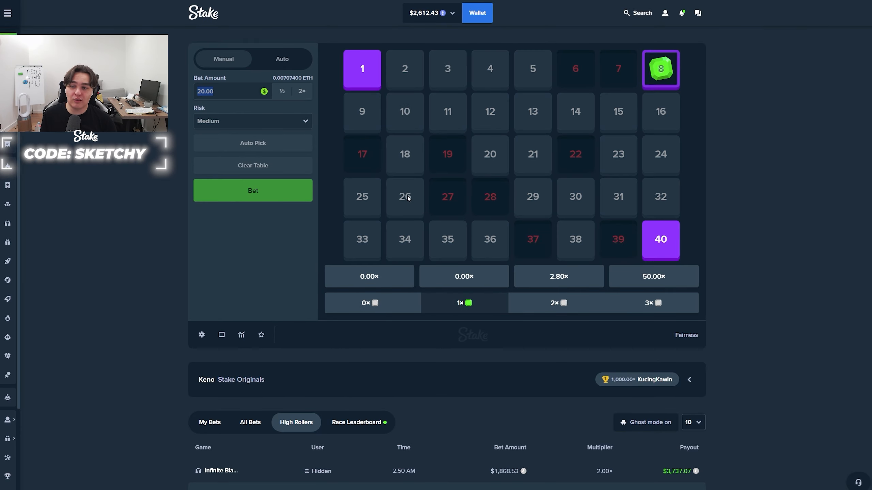
click(252, 190)
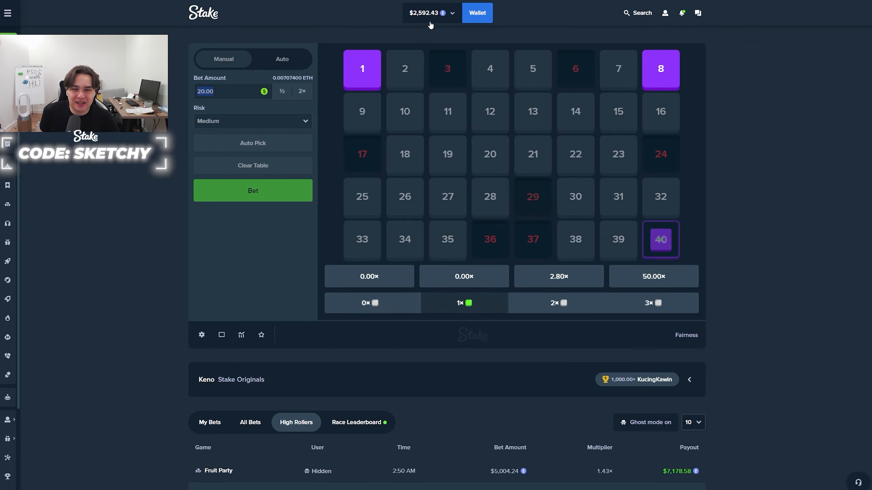
click(252, 190)
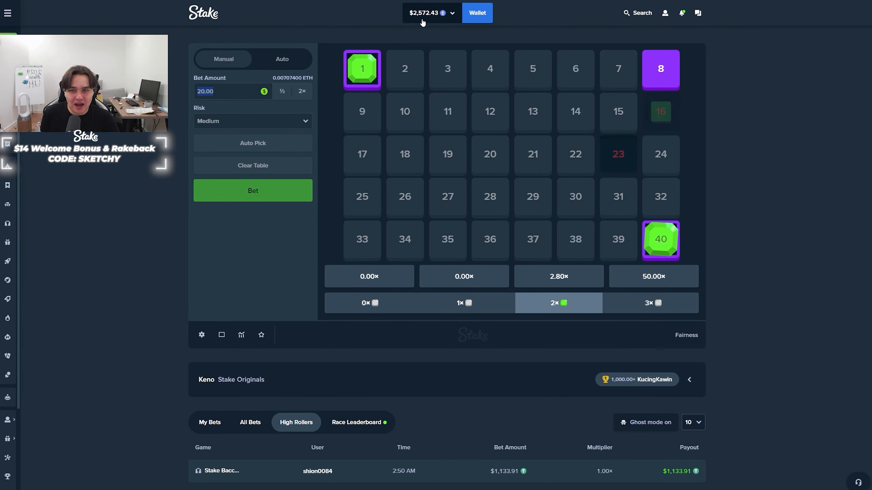
click(252, 190)
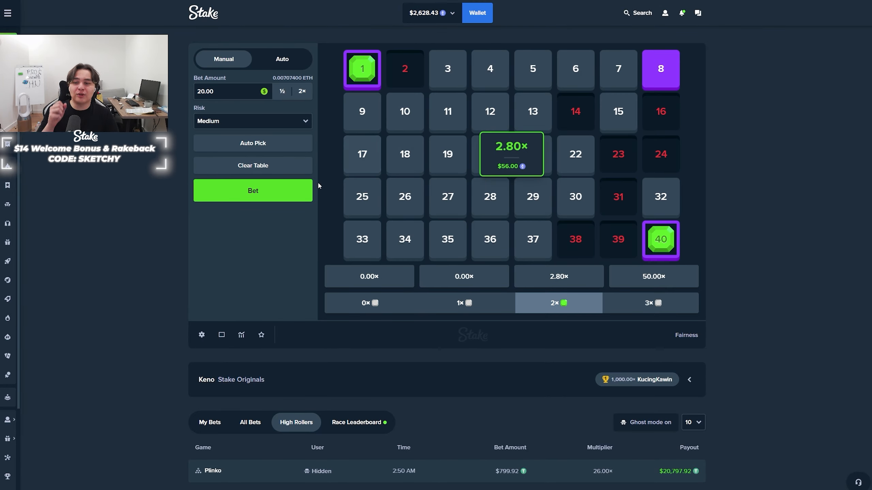
click(253, 190)
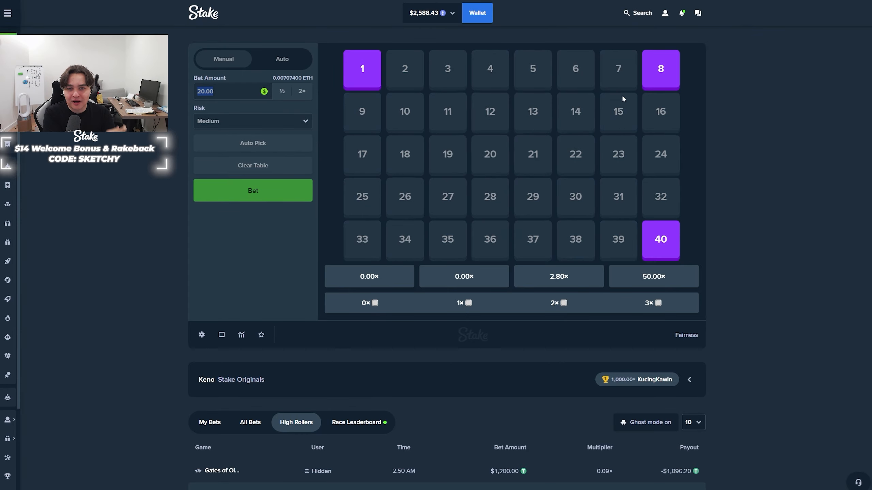
click(252, 190)
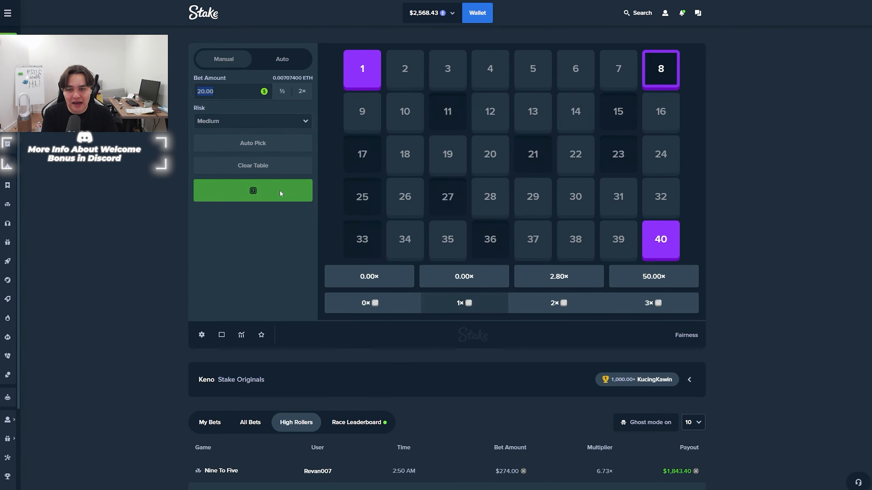
click(253, 190)
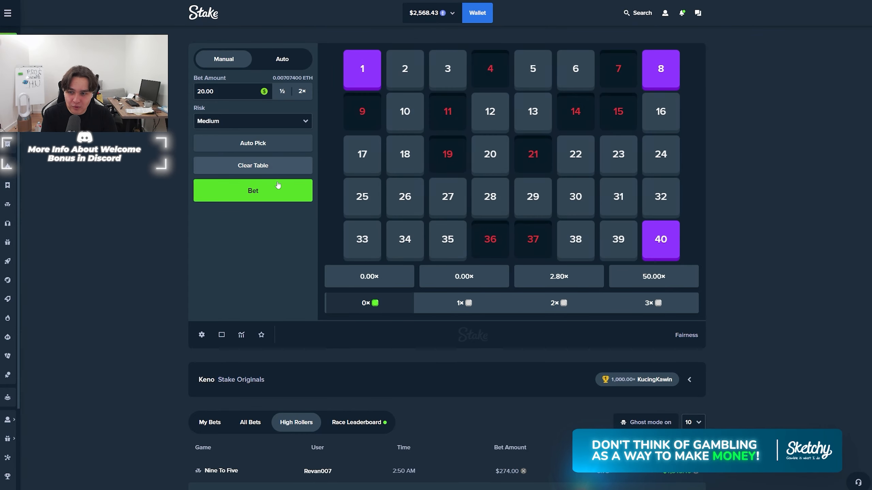
click(252, 191)
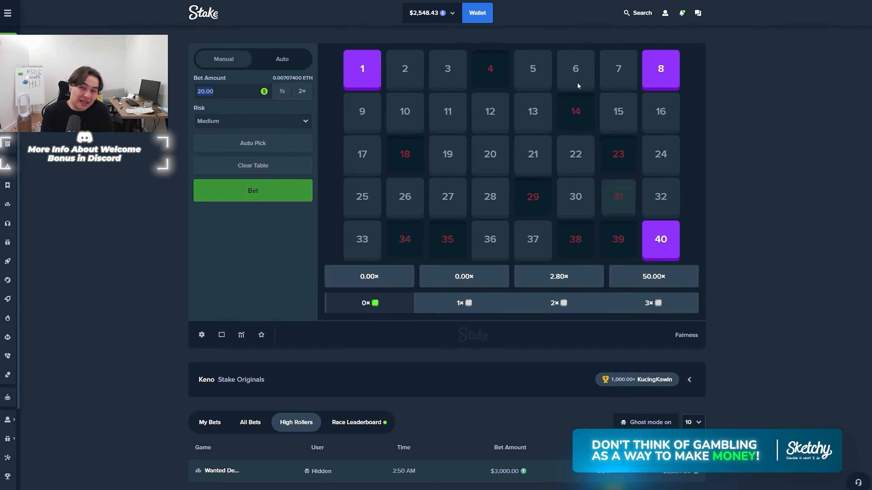
click(253, 190)
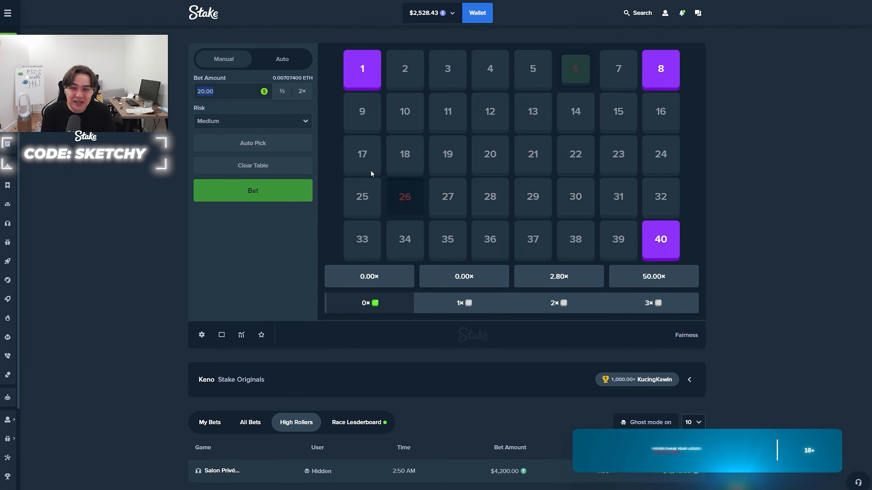
click(252, 190)
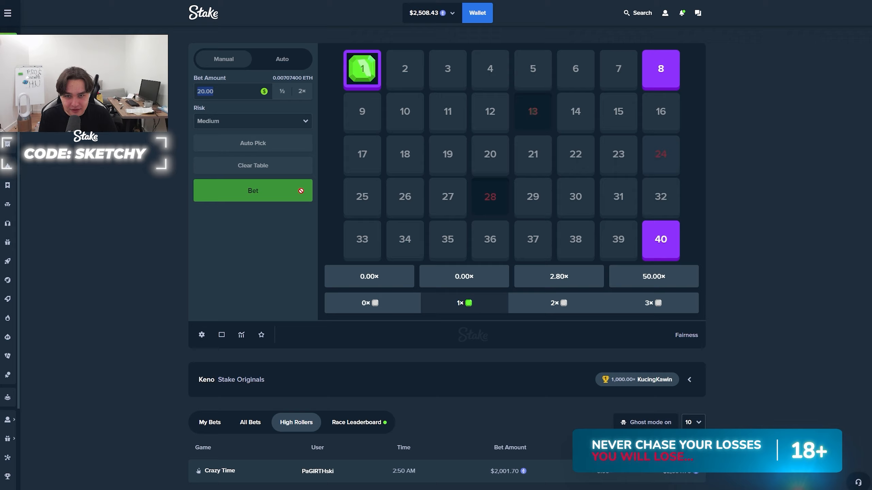
click(253, 190)
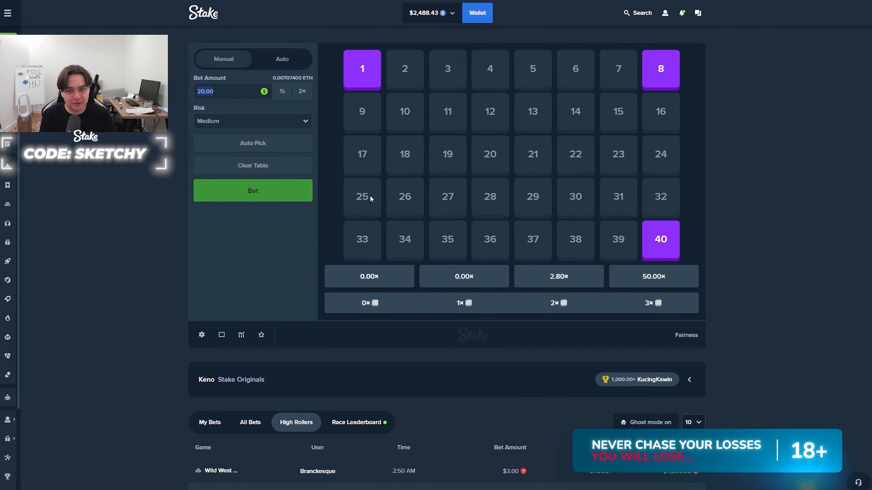
click(253, 190)
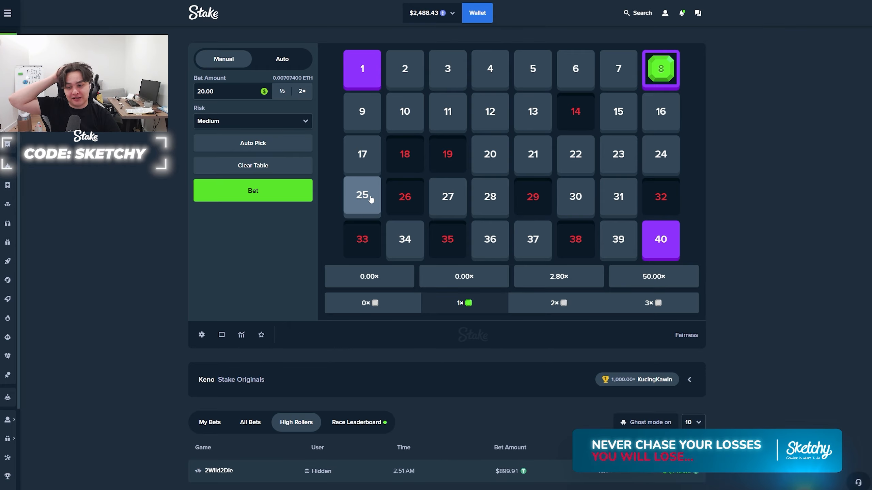
- Show My Bets with 40 rows in the history, then play one more $19.99 round on the same tiles
click(692, 112)
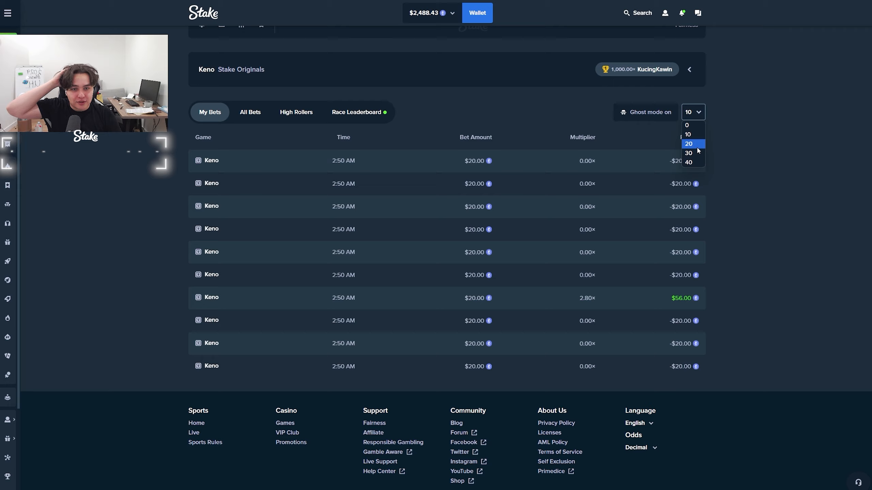
click(688, 162)
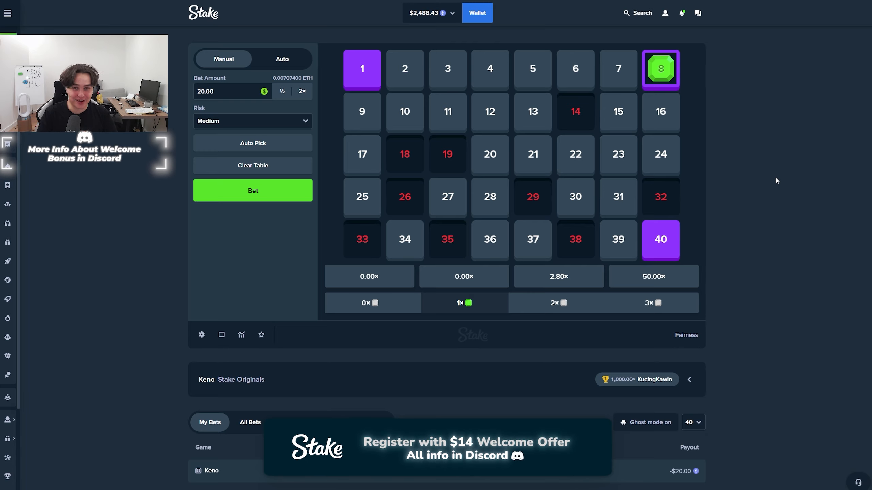
click(252, 190)
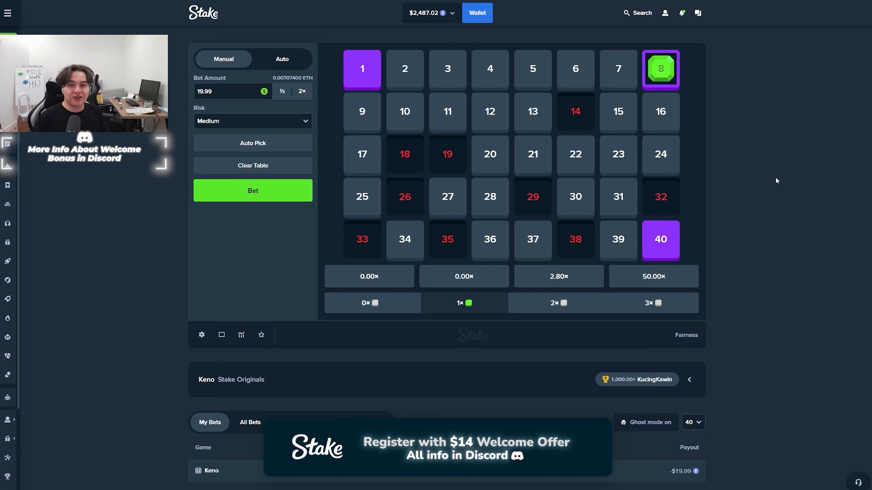